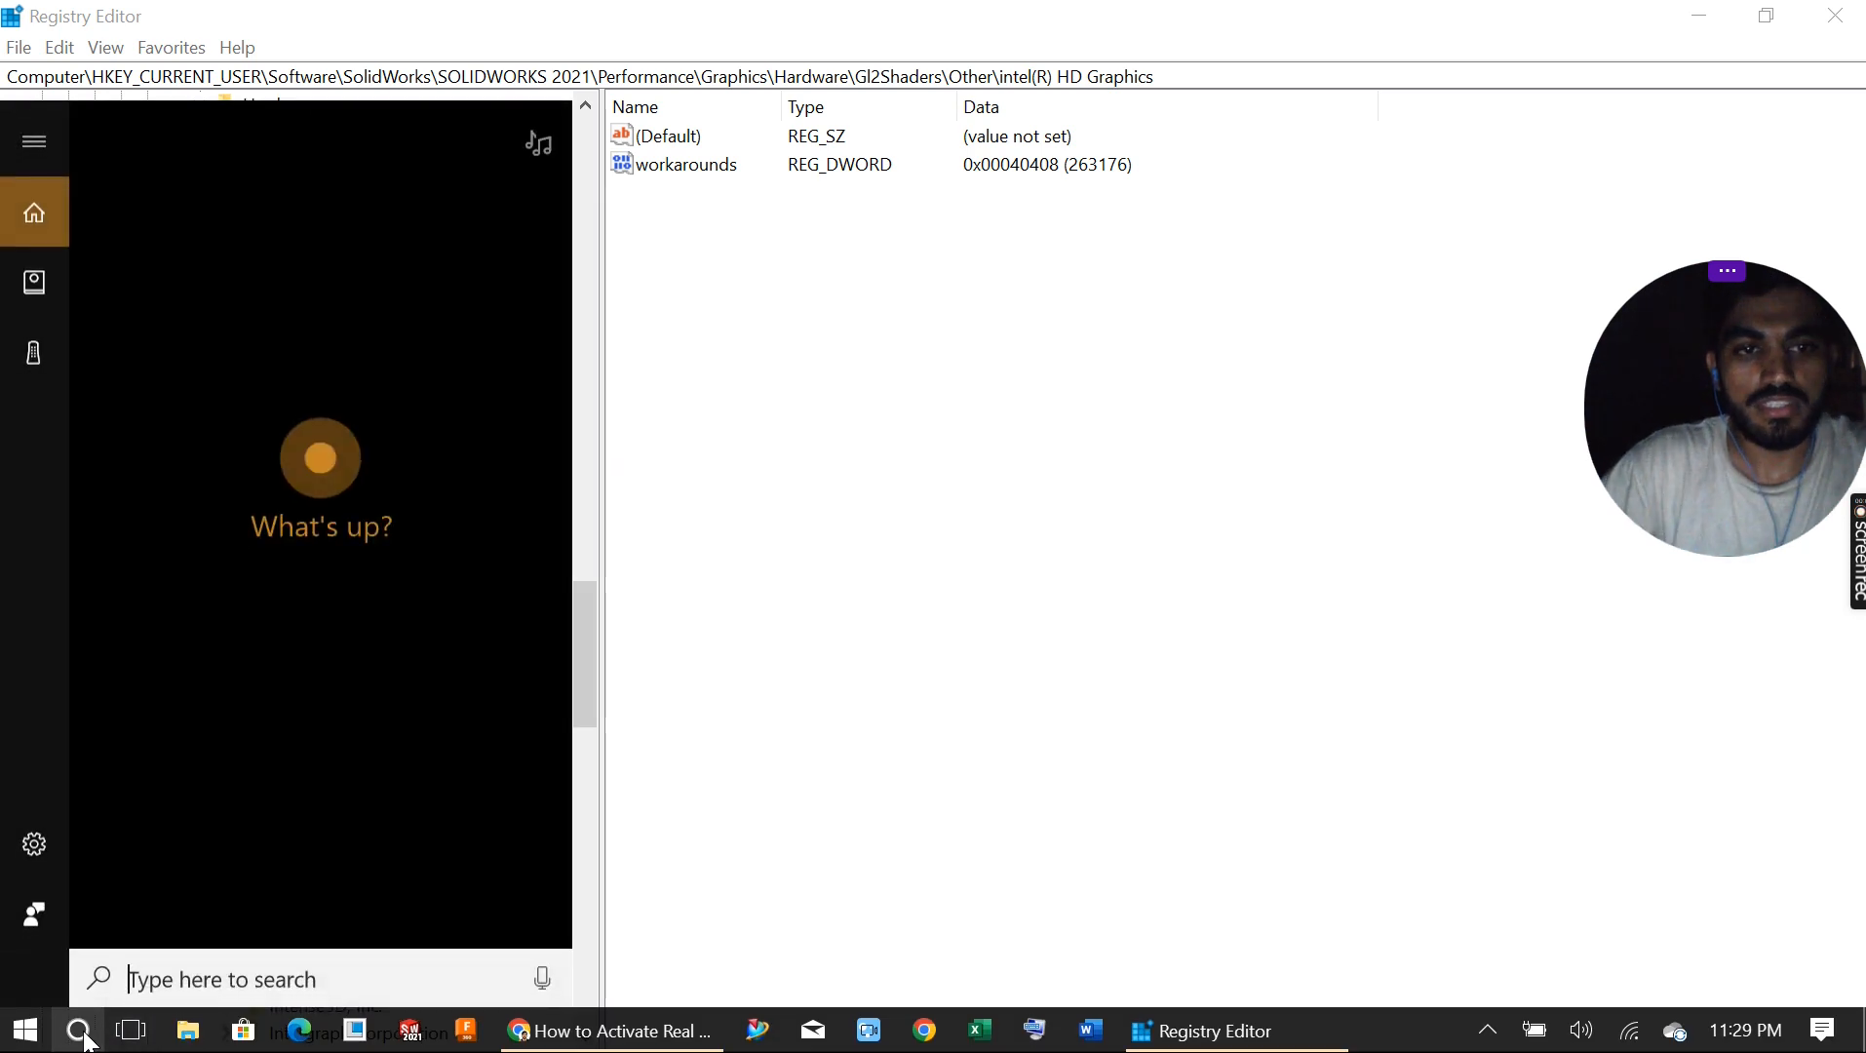
Step: Launch Registry Editor via Start search 'rege' and fold the Software branch under HKEY_CURRENT_USER
text(rege)
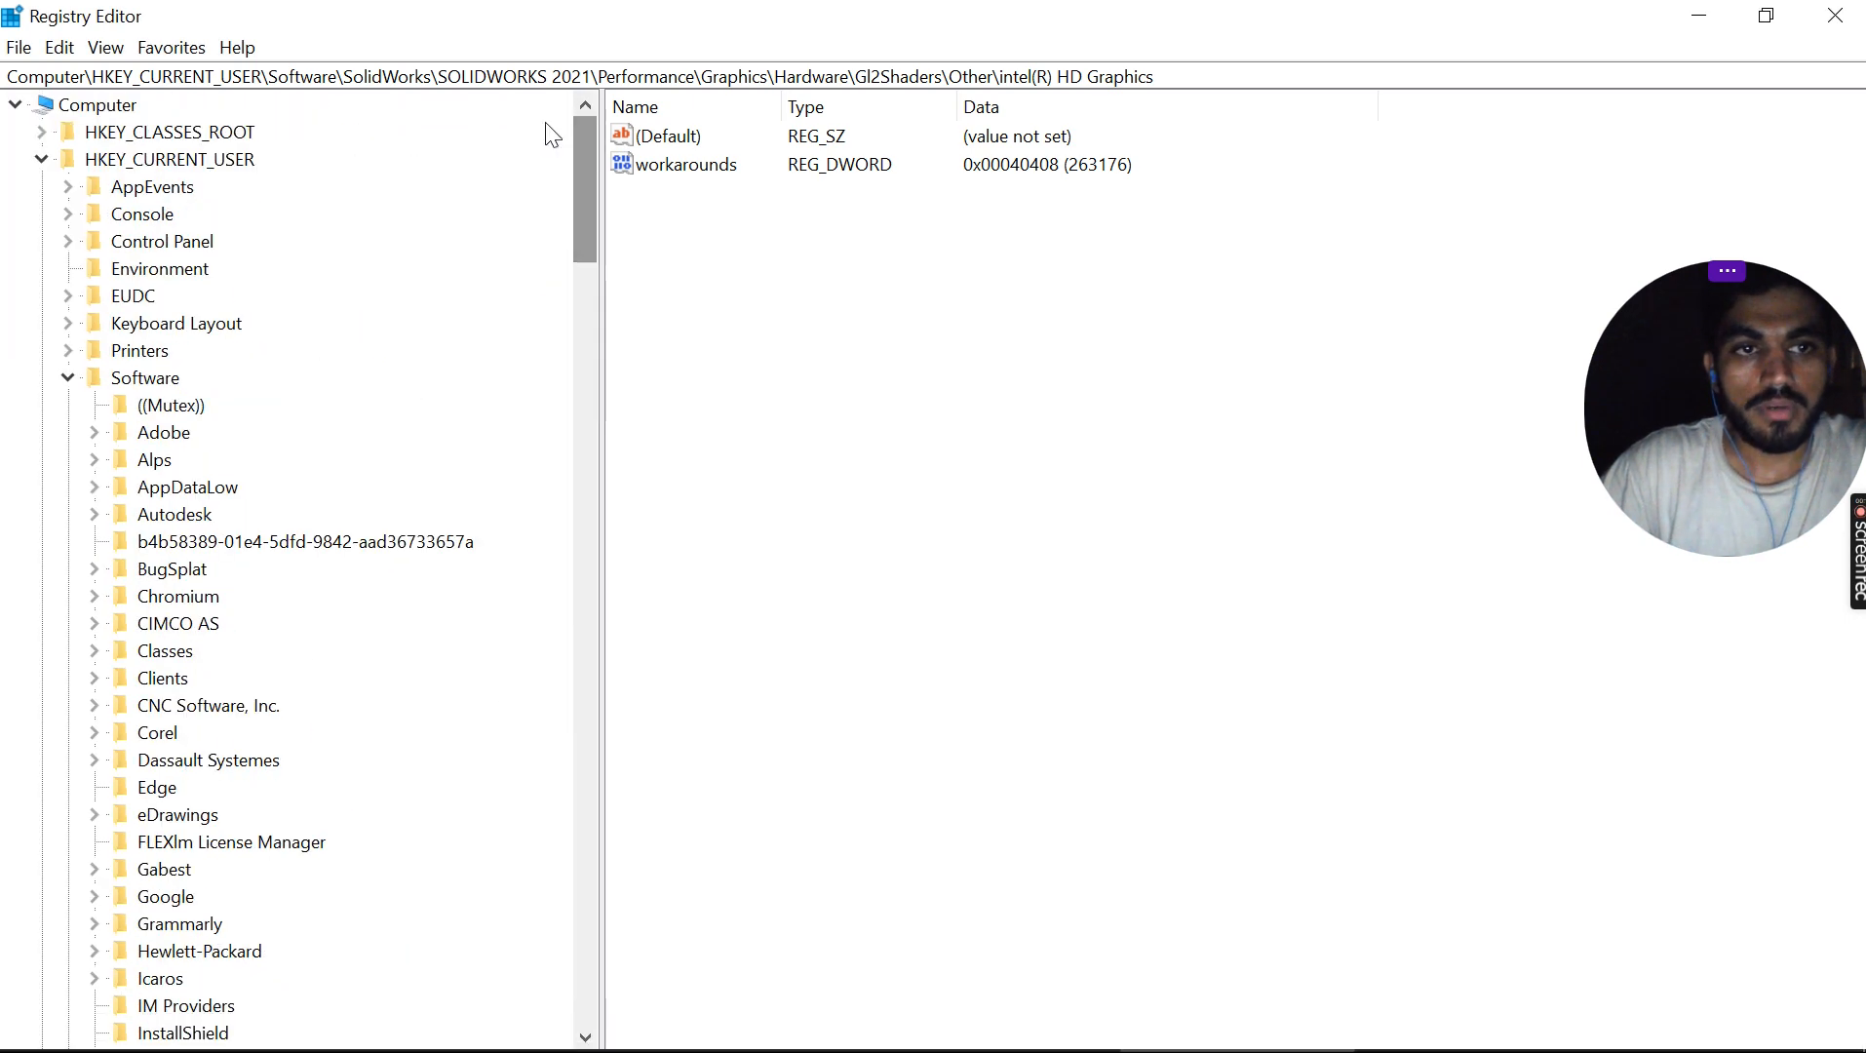
click(41, 158)
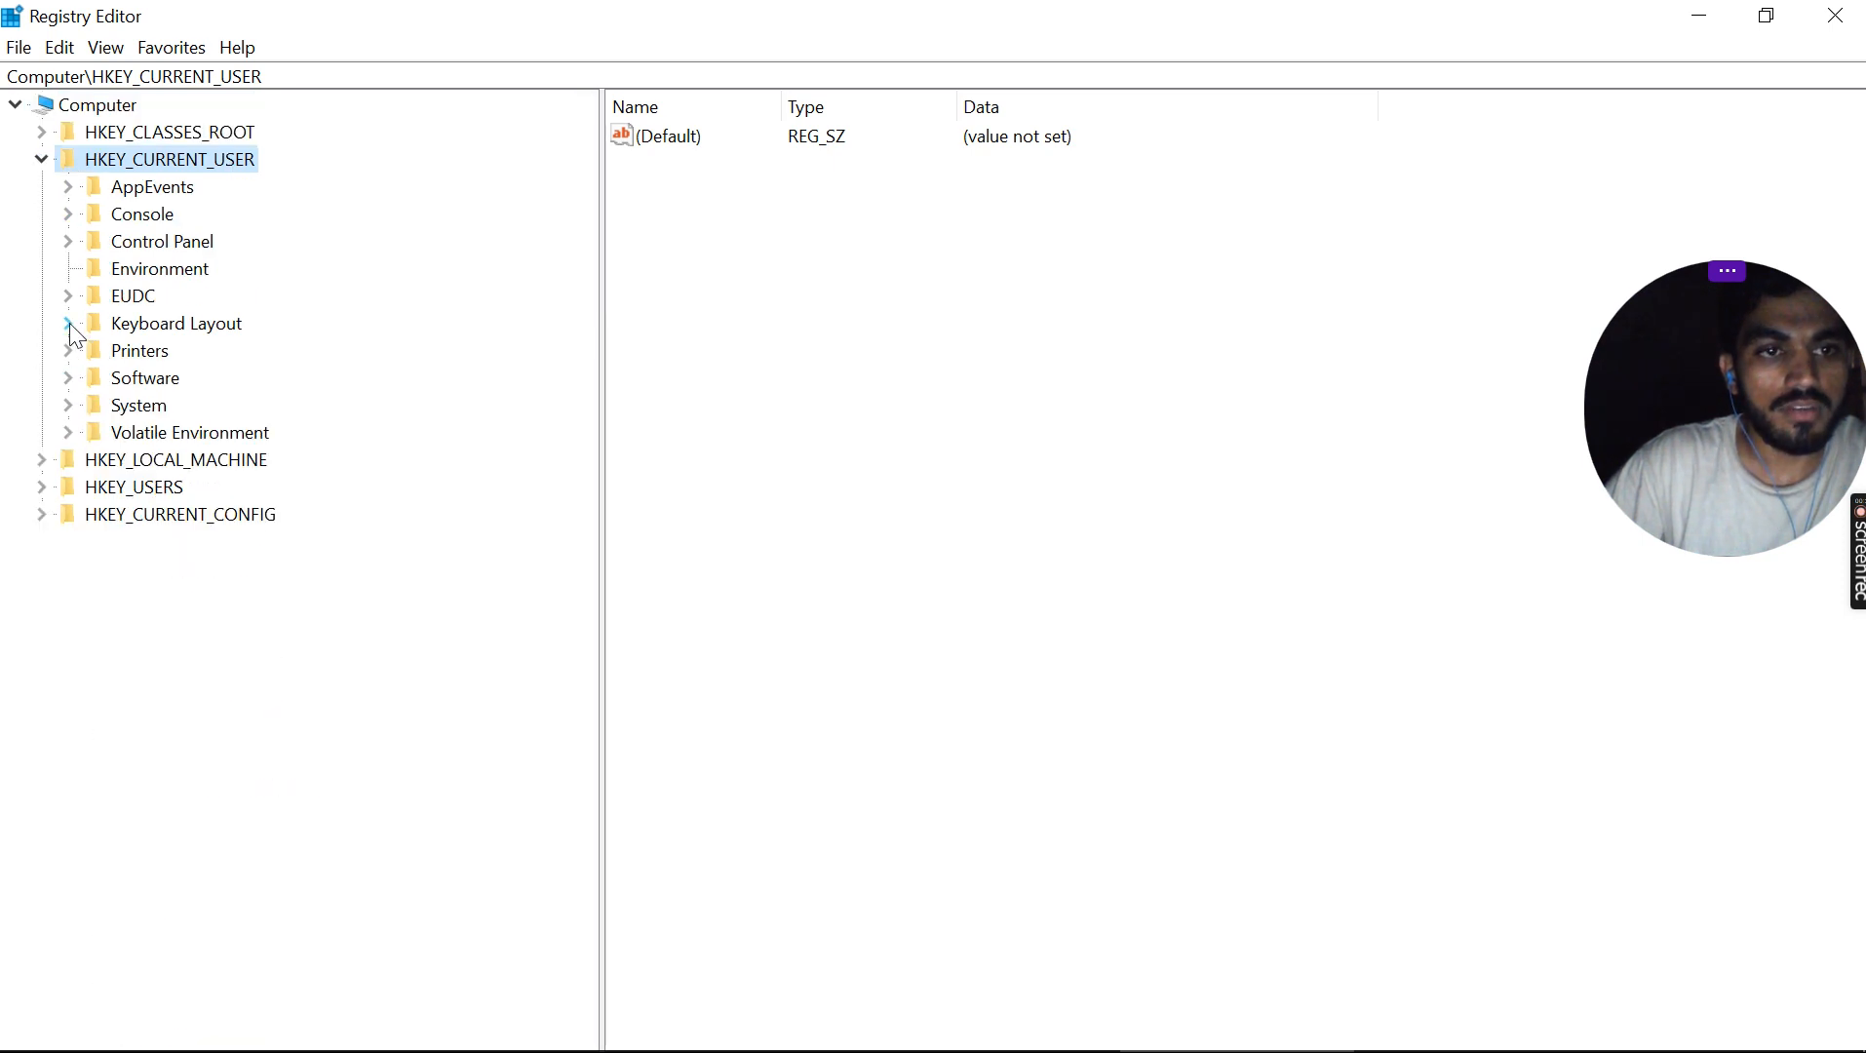
Step: Expand Software and the SolidWorks branch under HKEY_CURRENT_USER, after peeking into Keyboard Layout
click(68, 322)
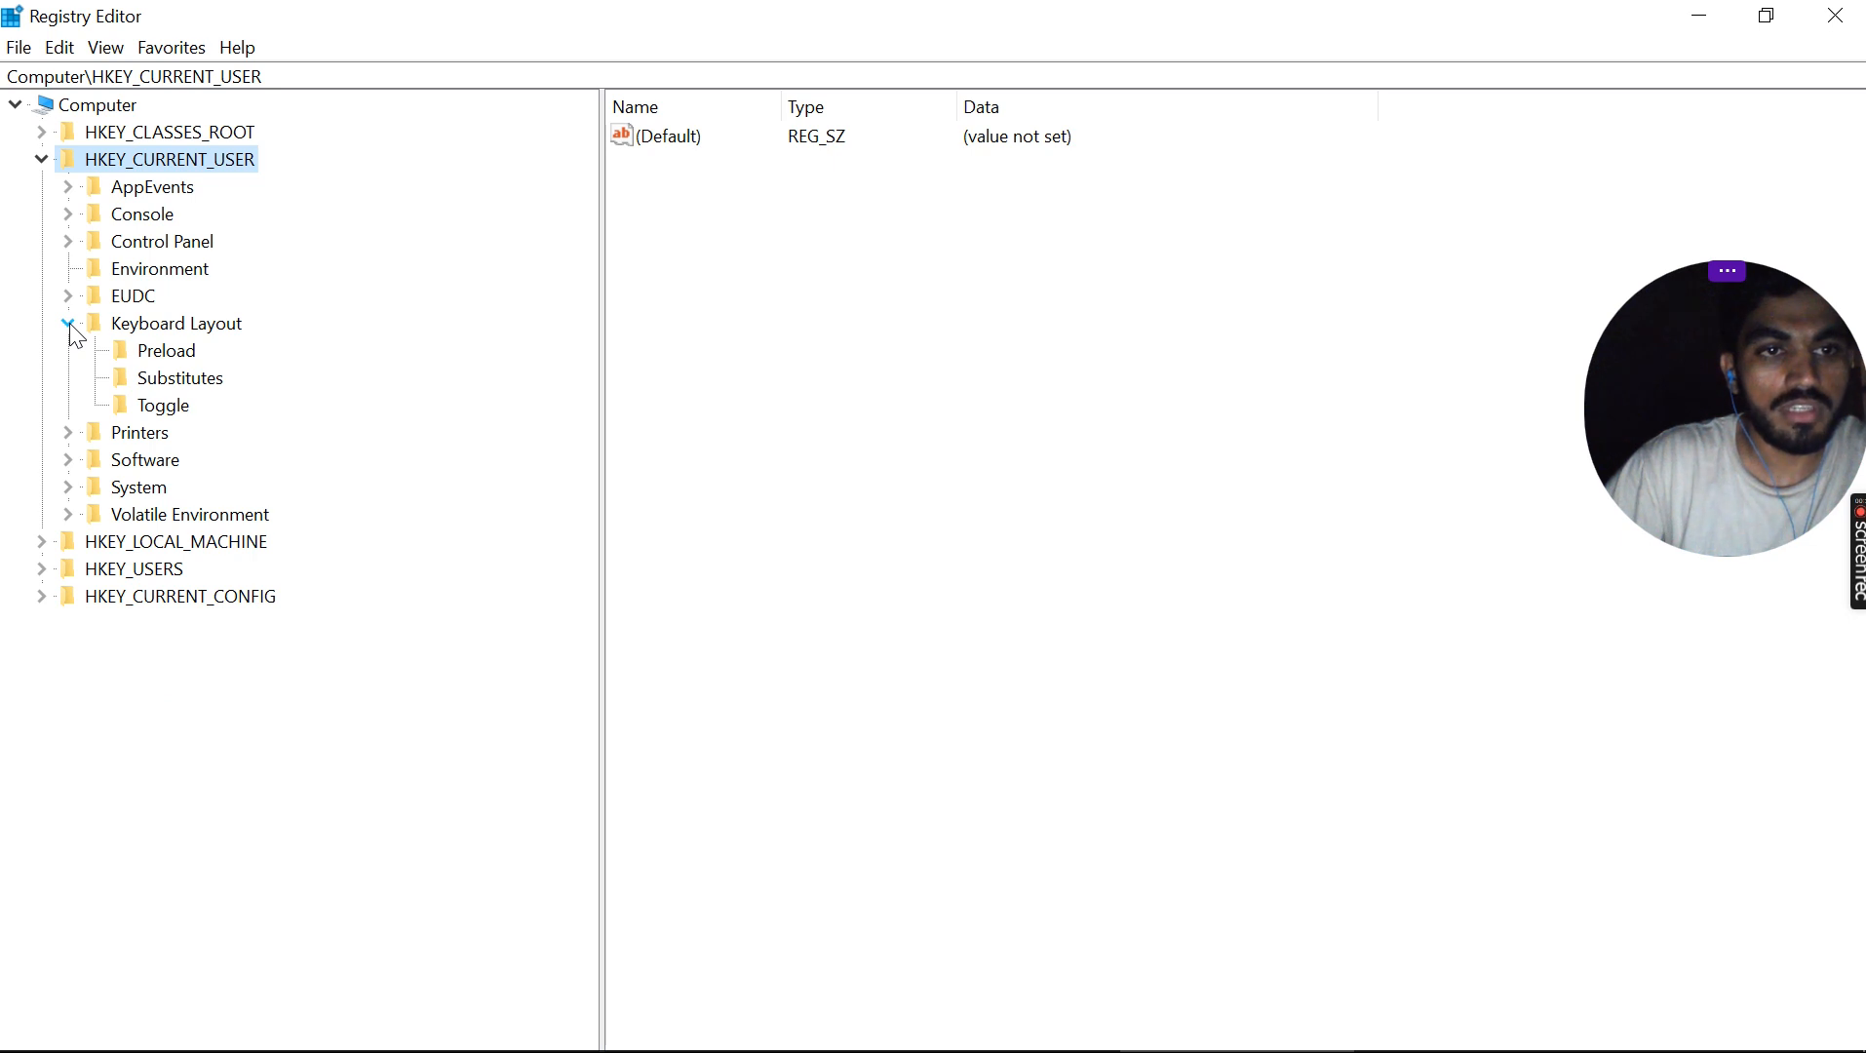
click(69, 322)
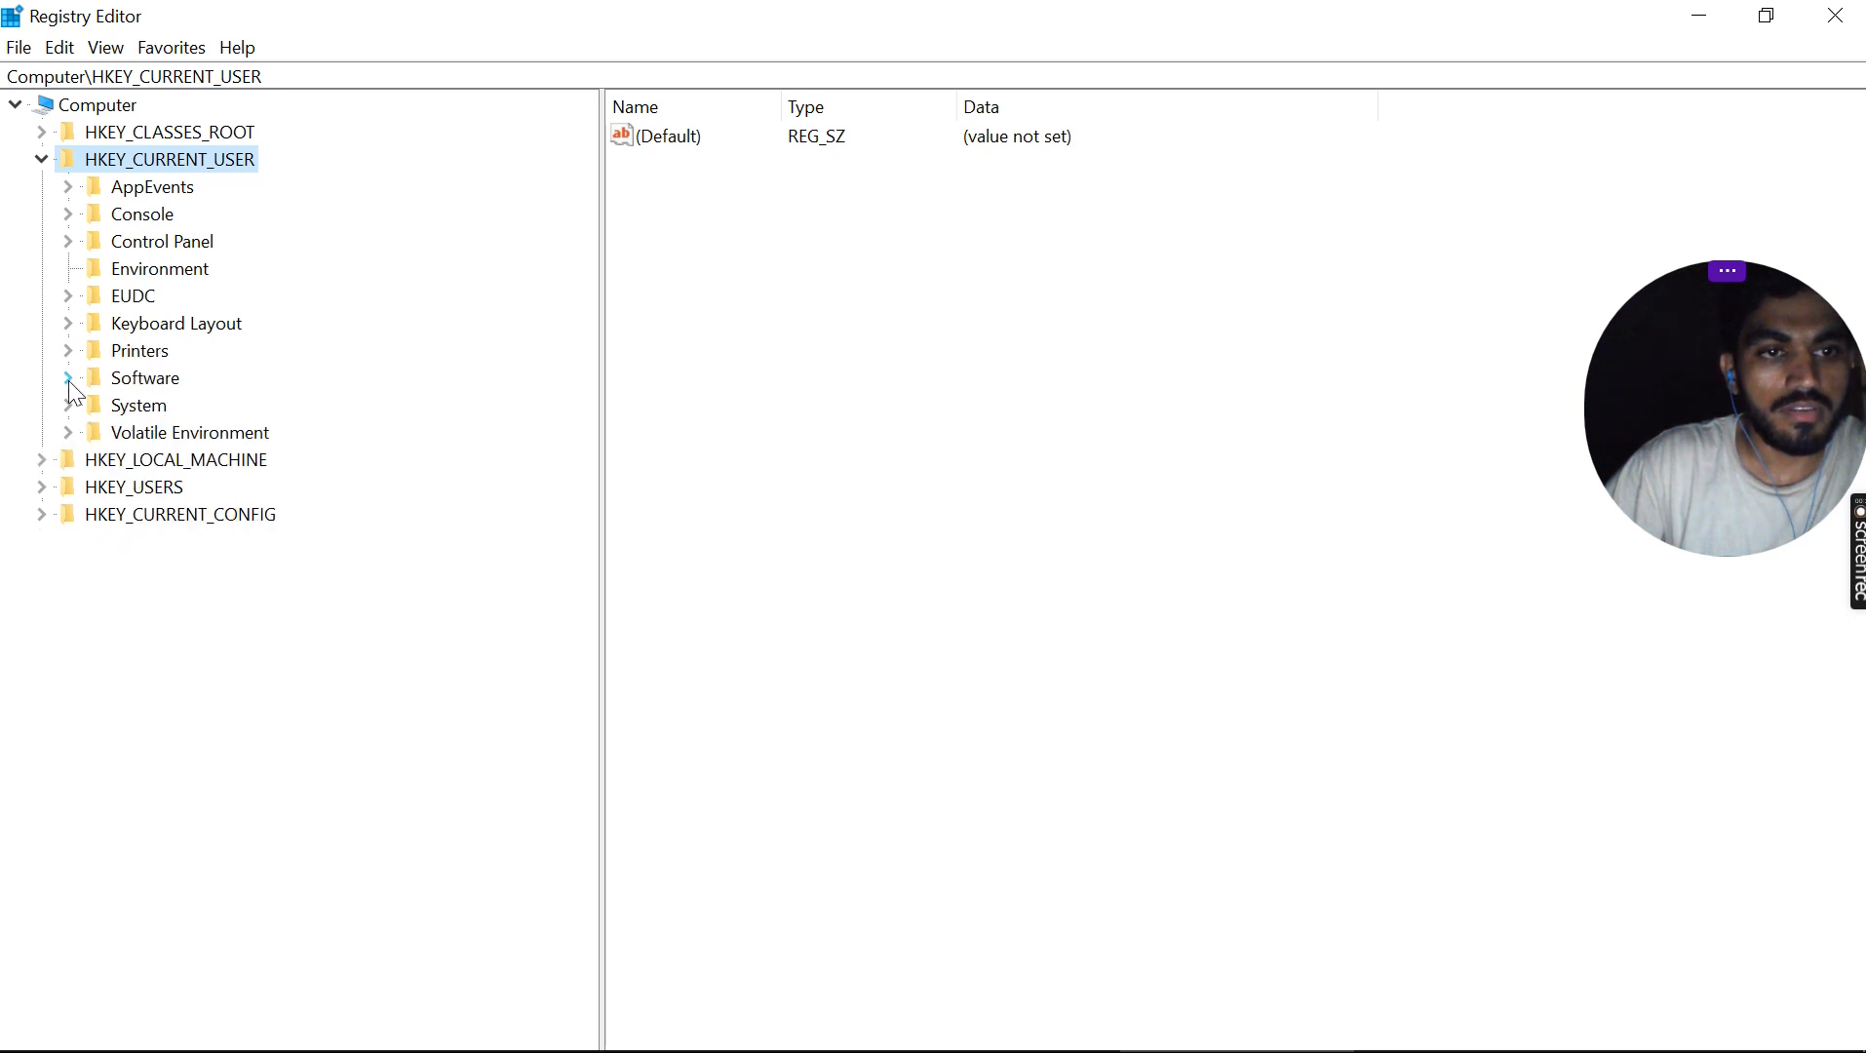
click(69, 377)
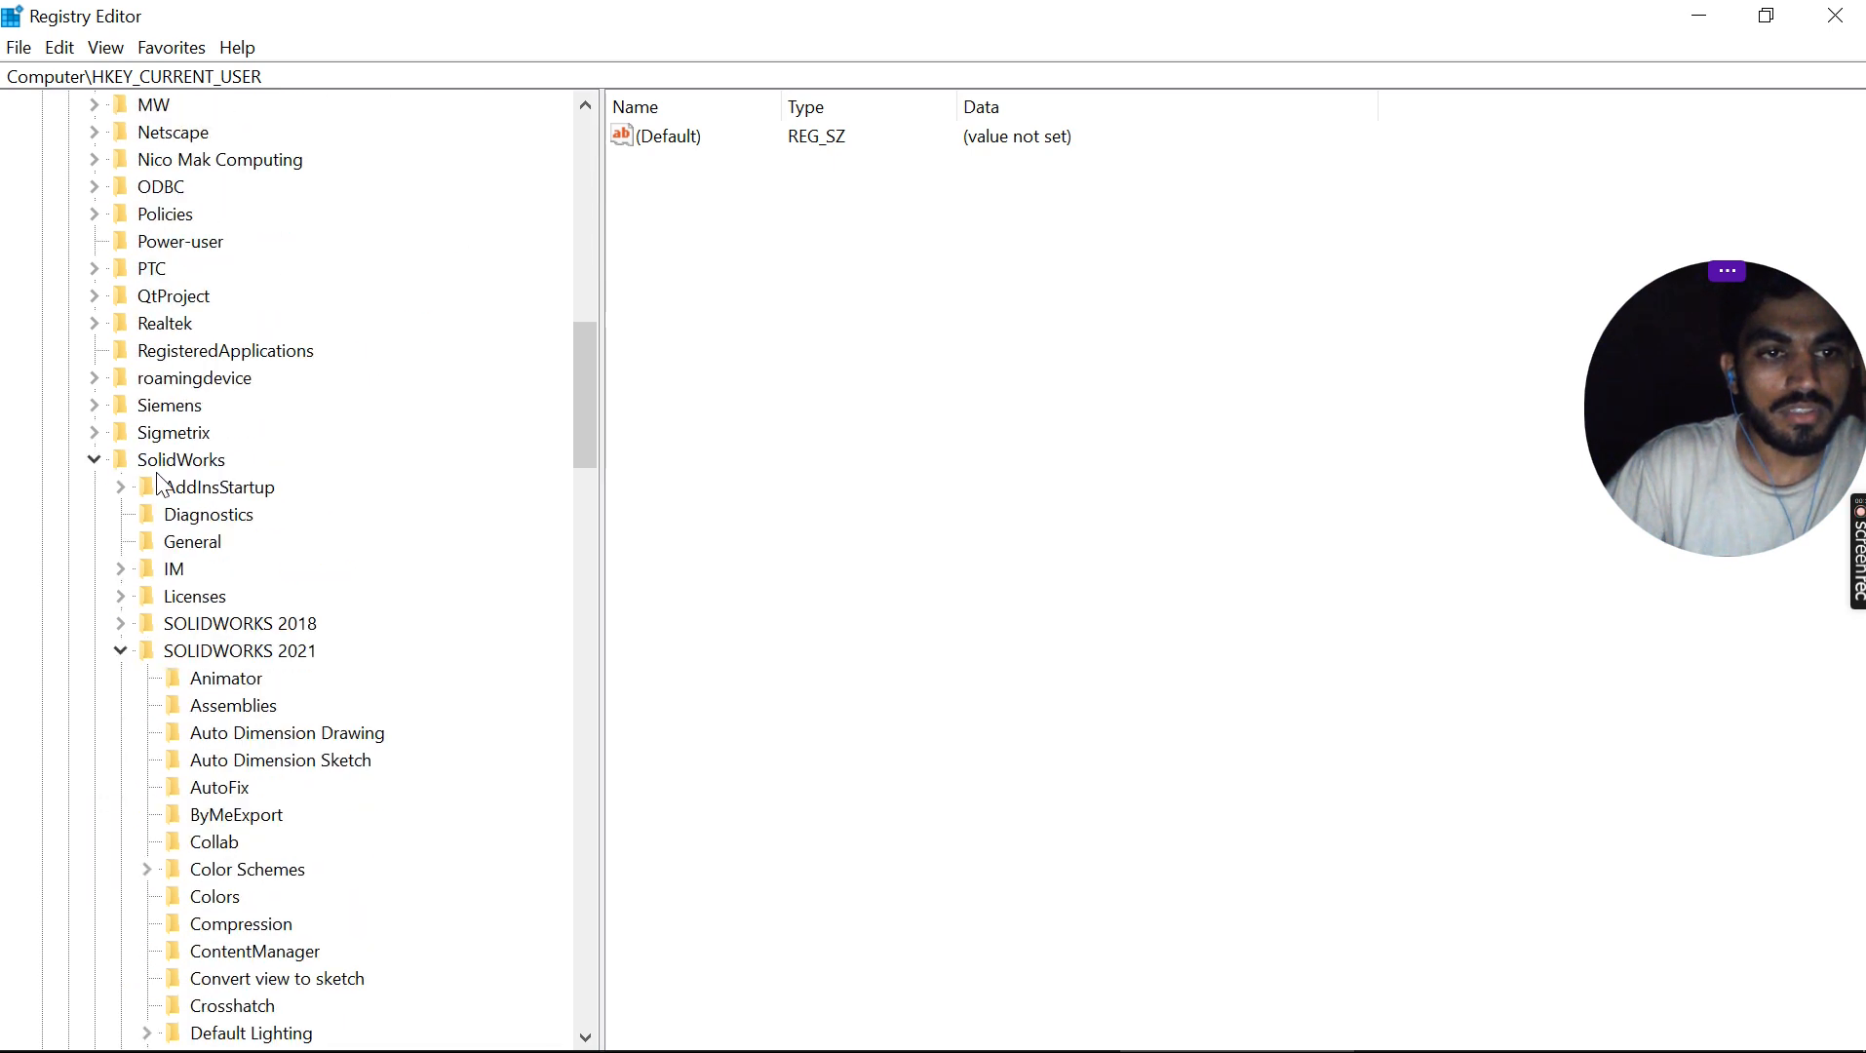
click(93, 460)
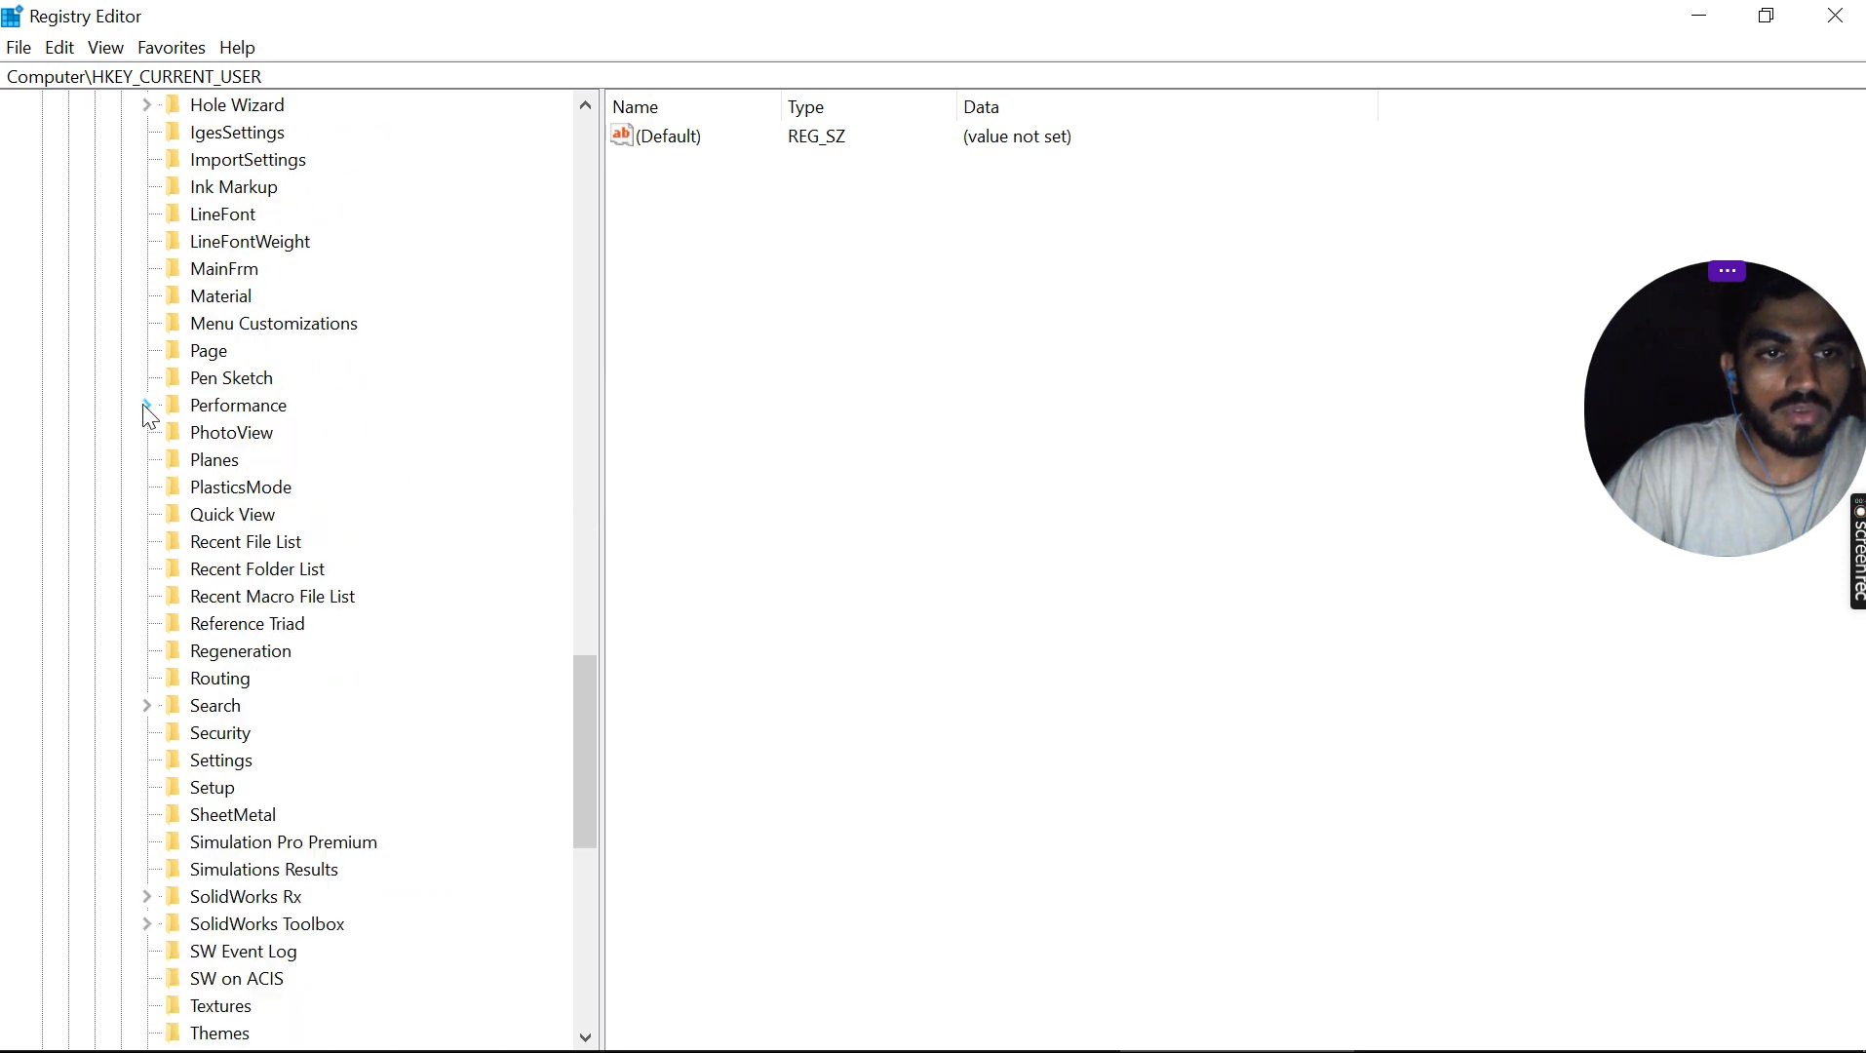
Step: Expand Performance > Graphics > Hardware so Gl2Shaders lists its subkeys NV25 through RV900
click(142, 404)
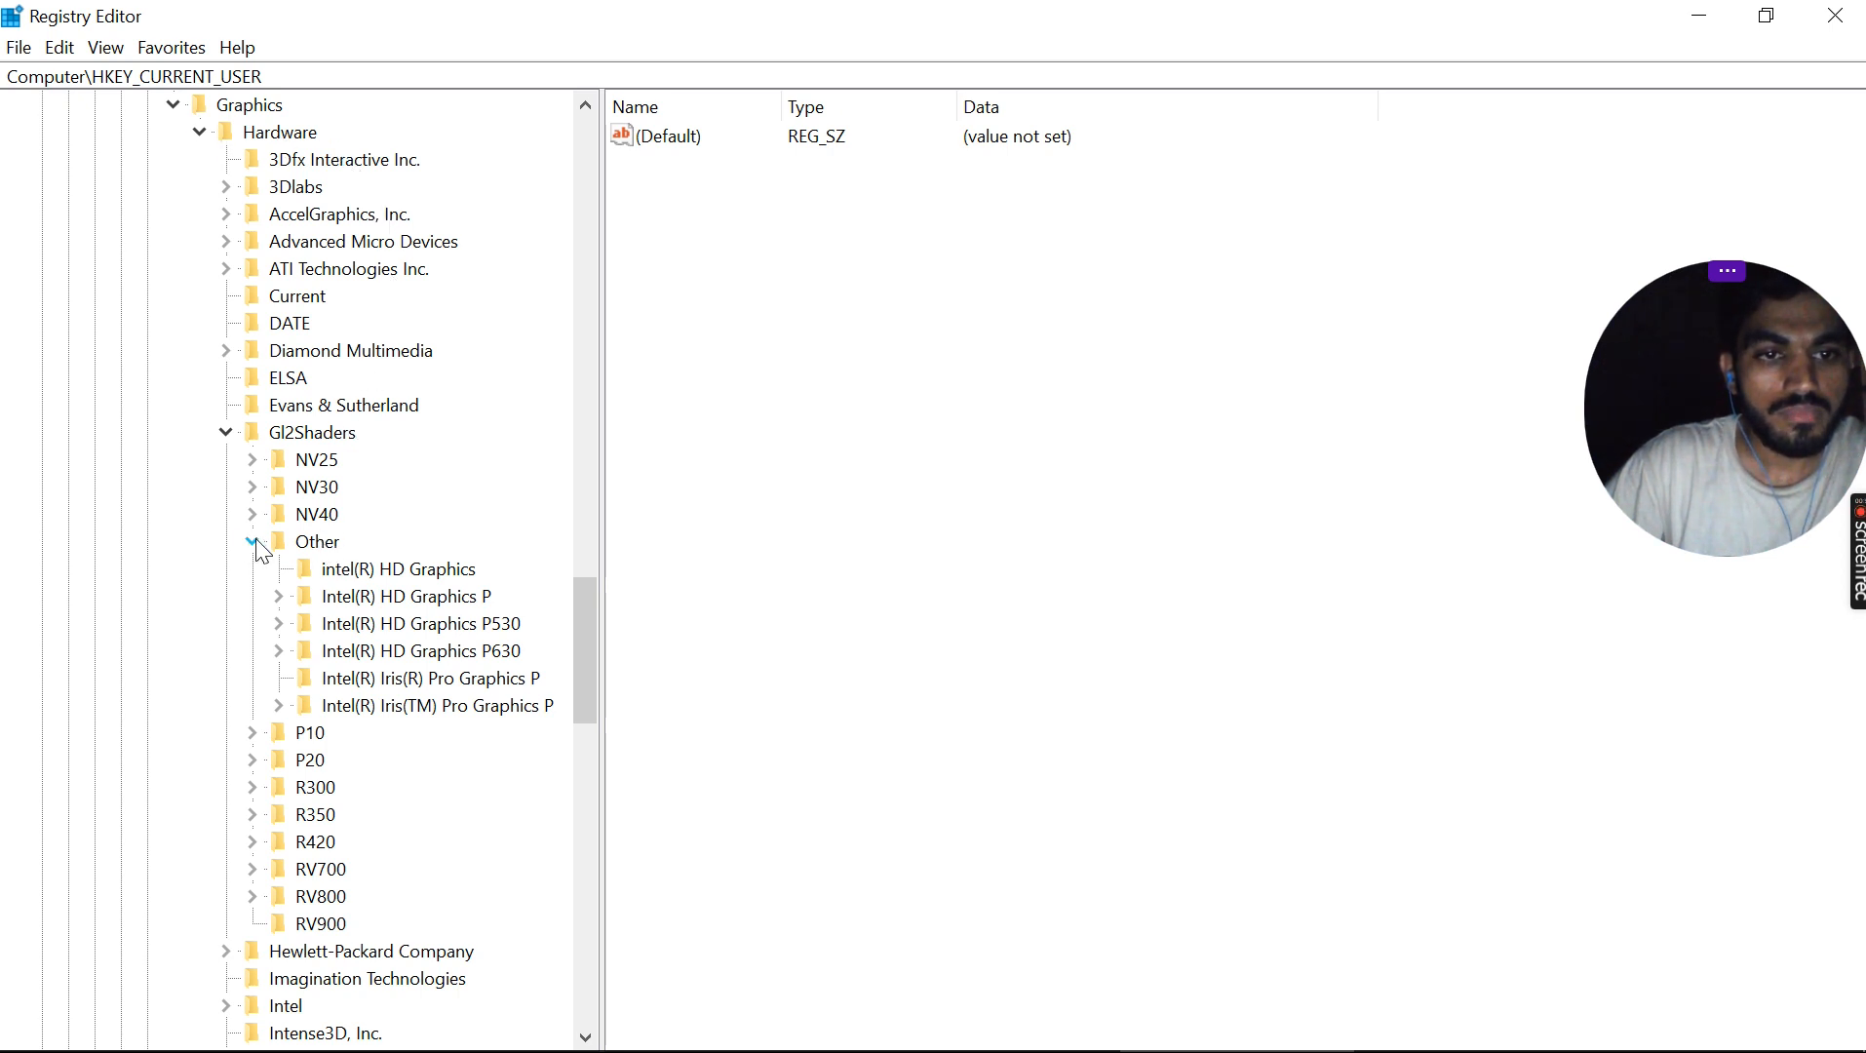
click(259, 542)
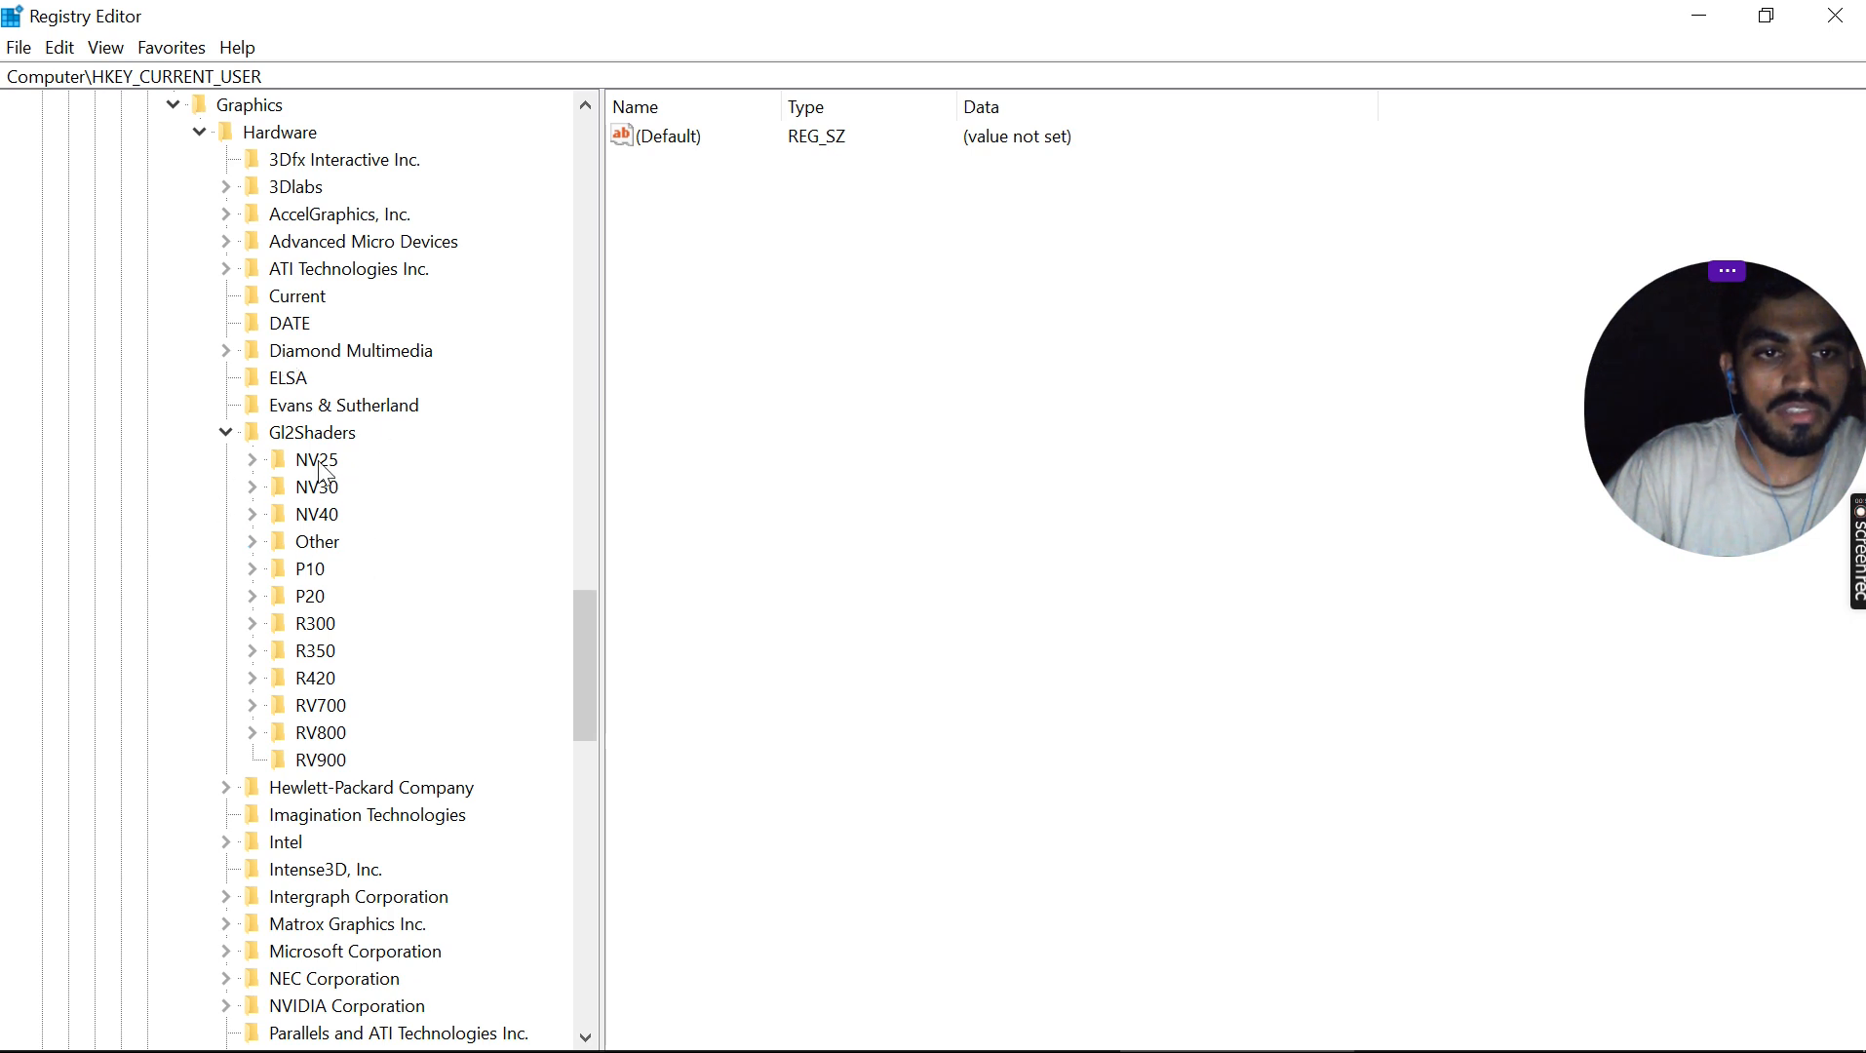
click(224, 431)
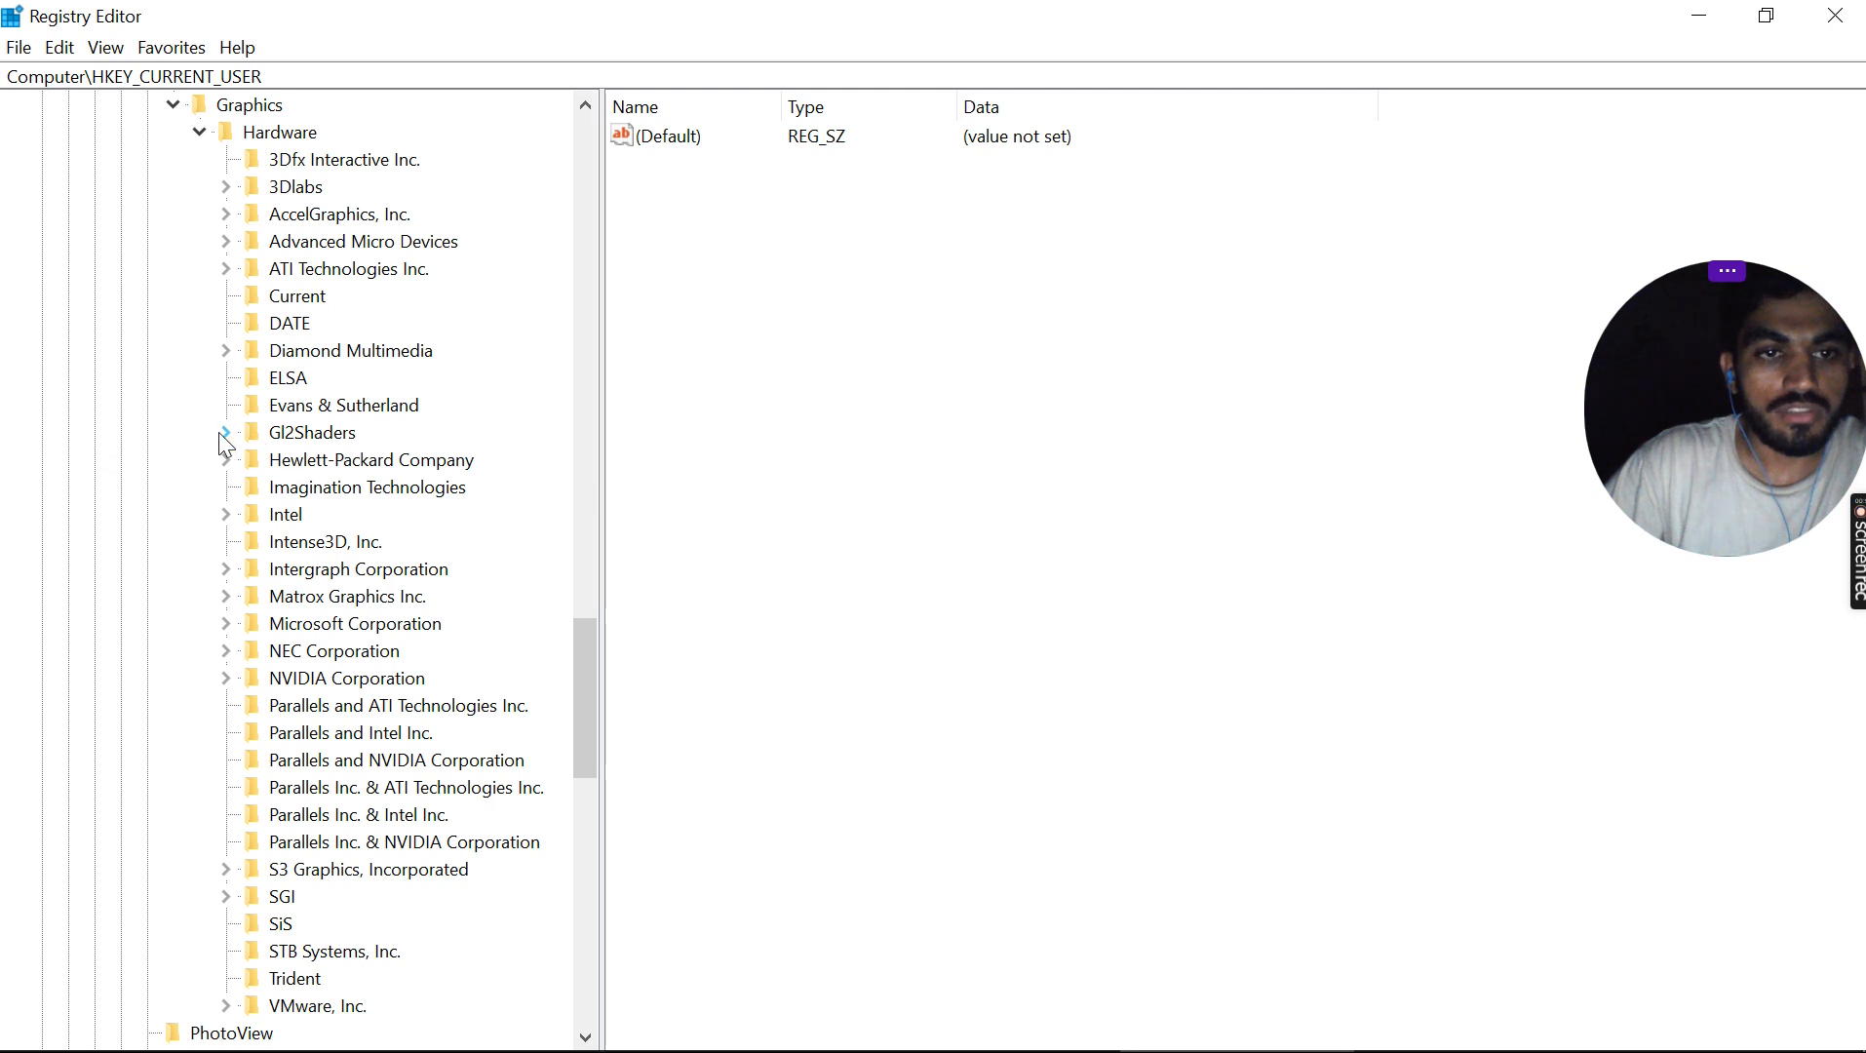
click(224, 431)
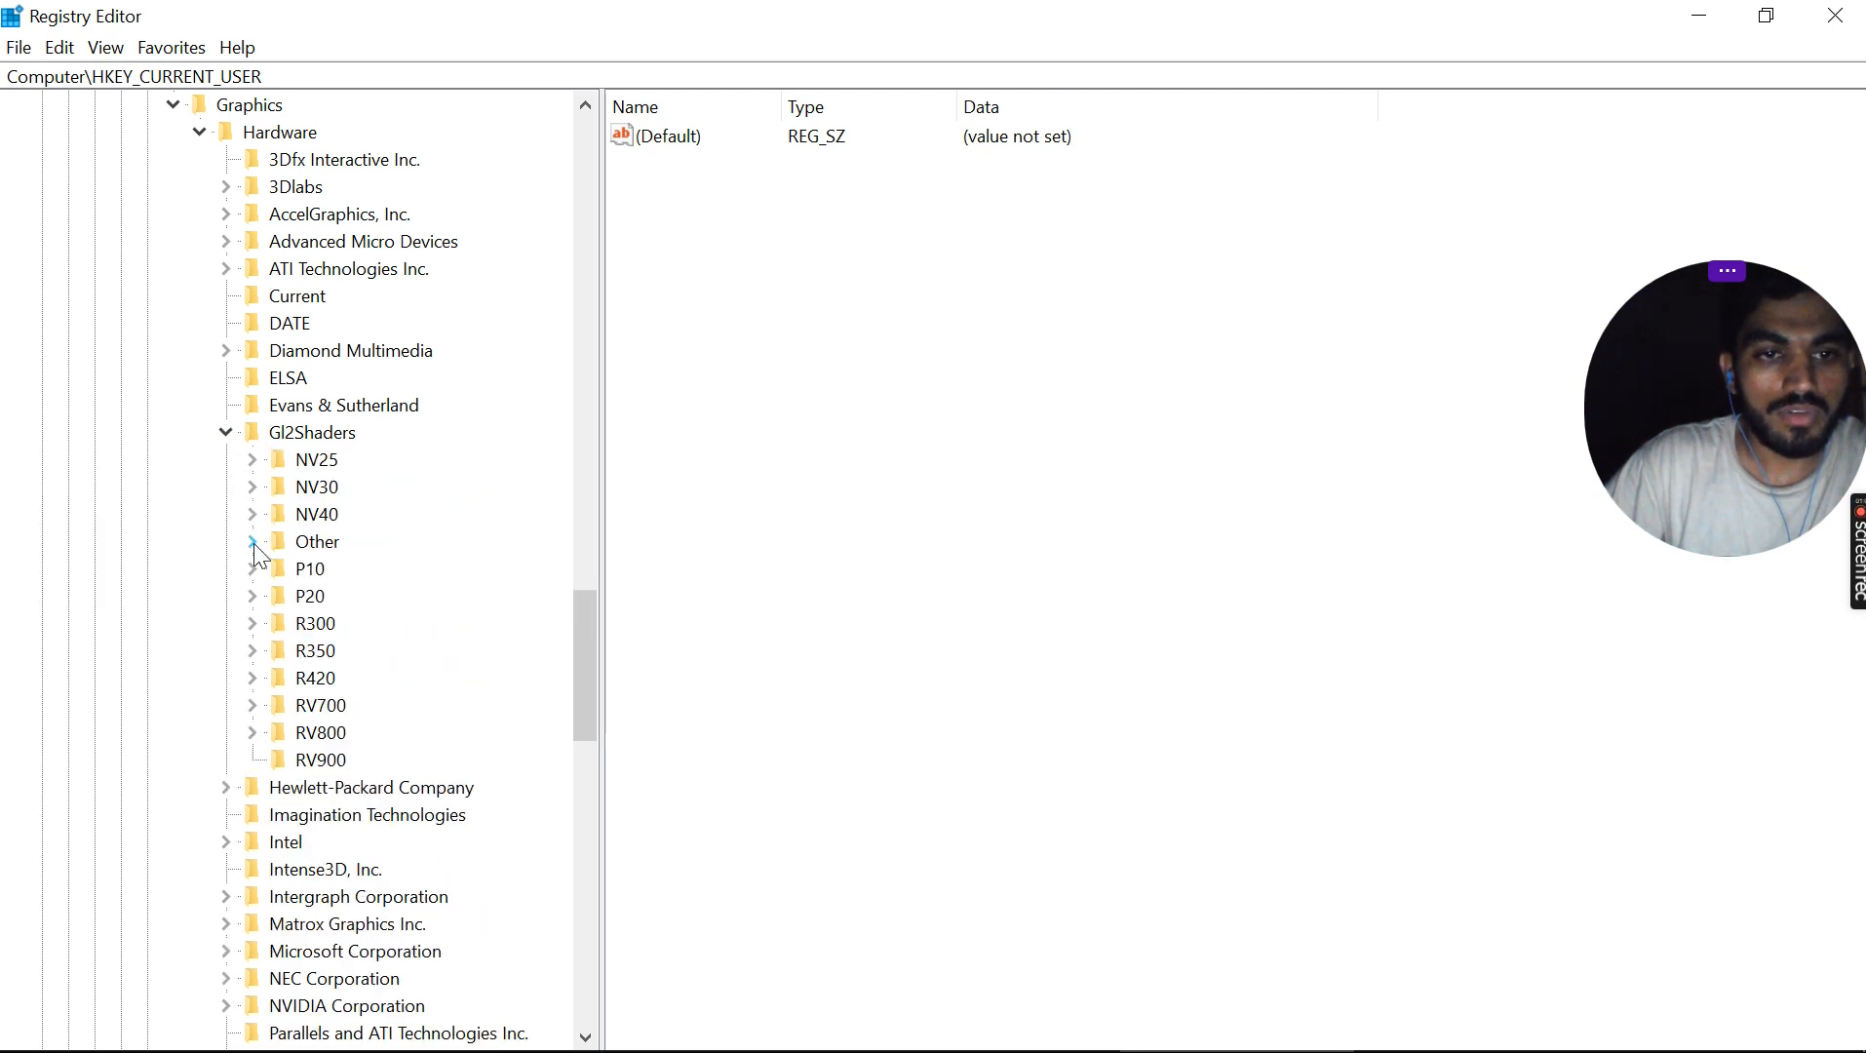
Step: Delete the existing intel(R) HD Graphics key under Gl2Shaders\Other, leaving the Intel HD Graphics P and Iris keys
click(251, 542)
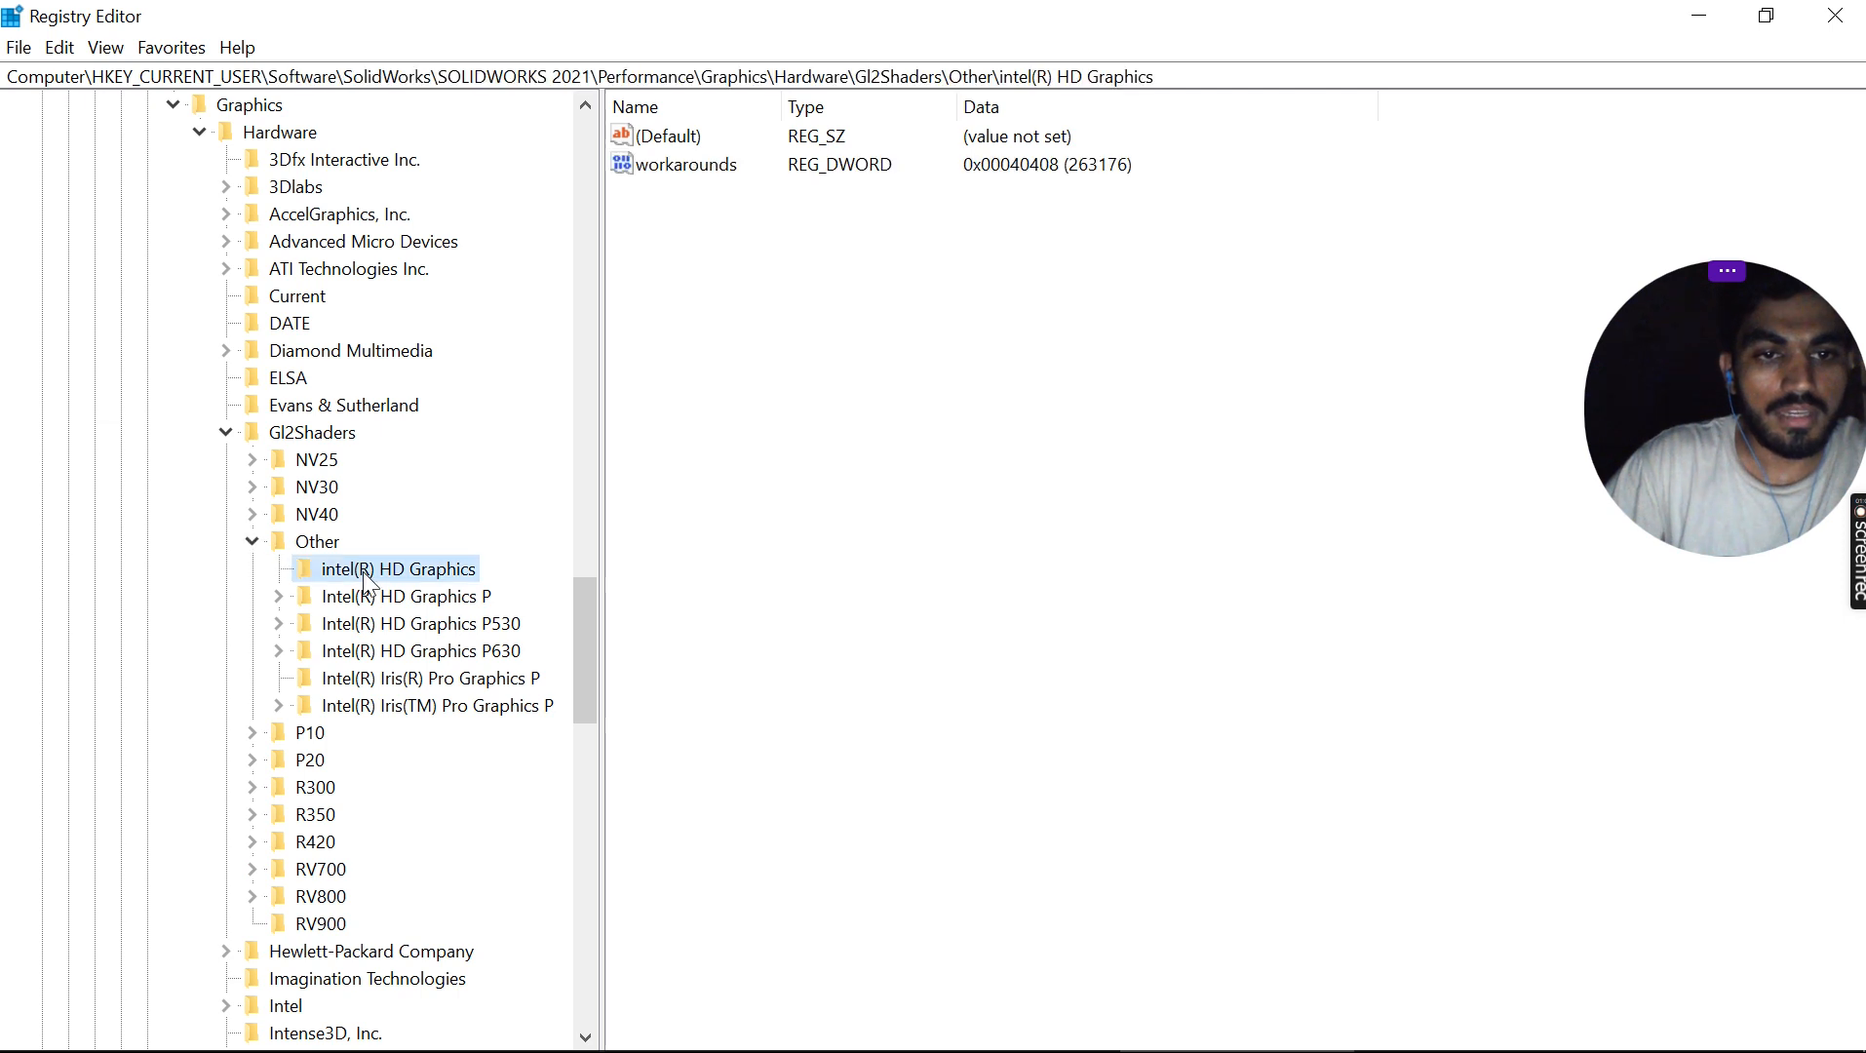
right_click(396, 570)
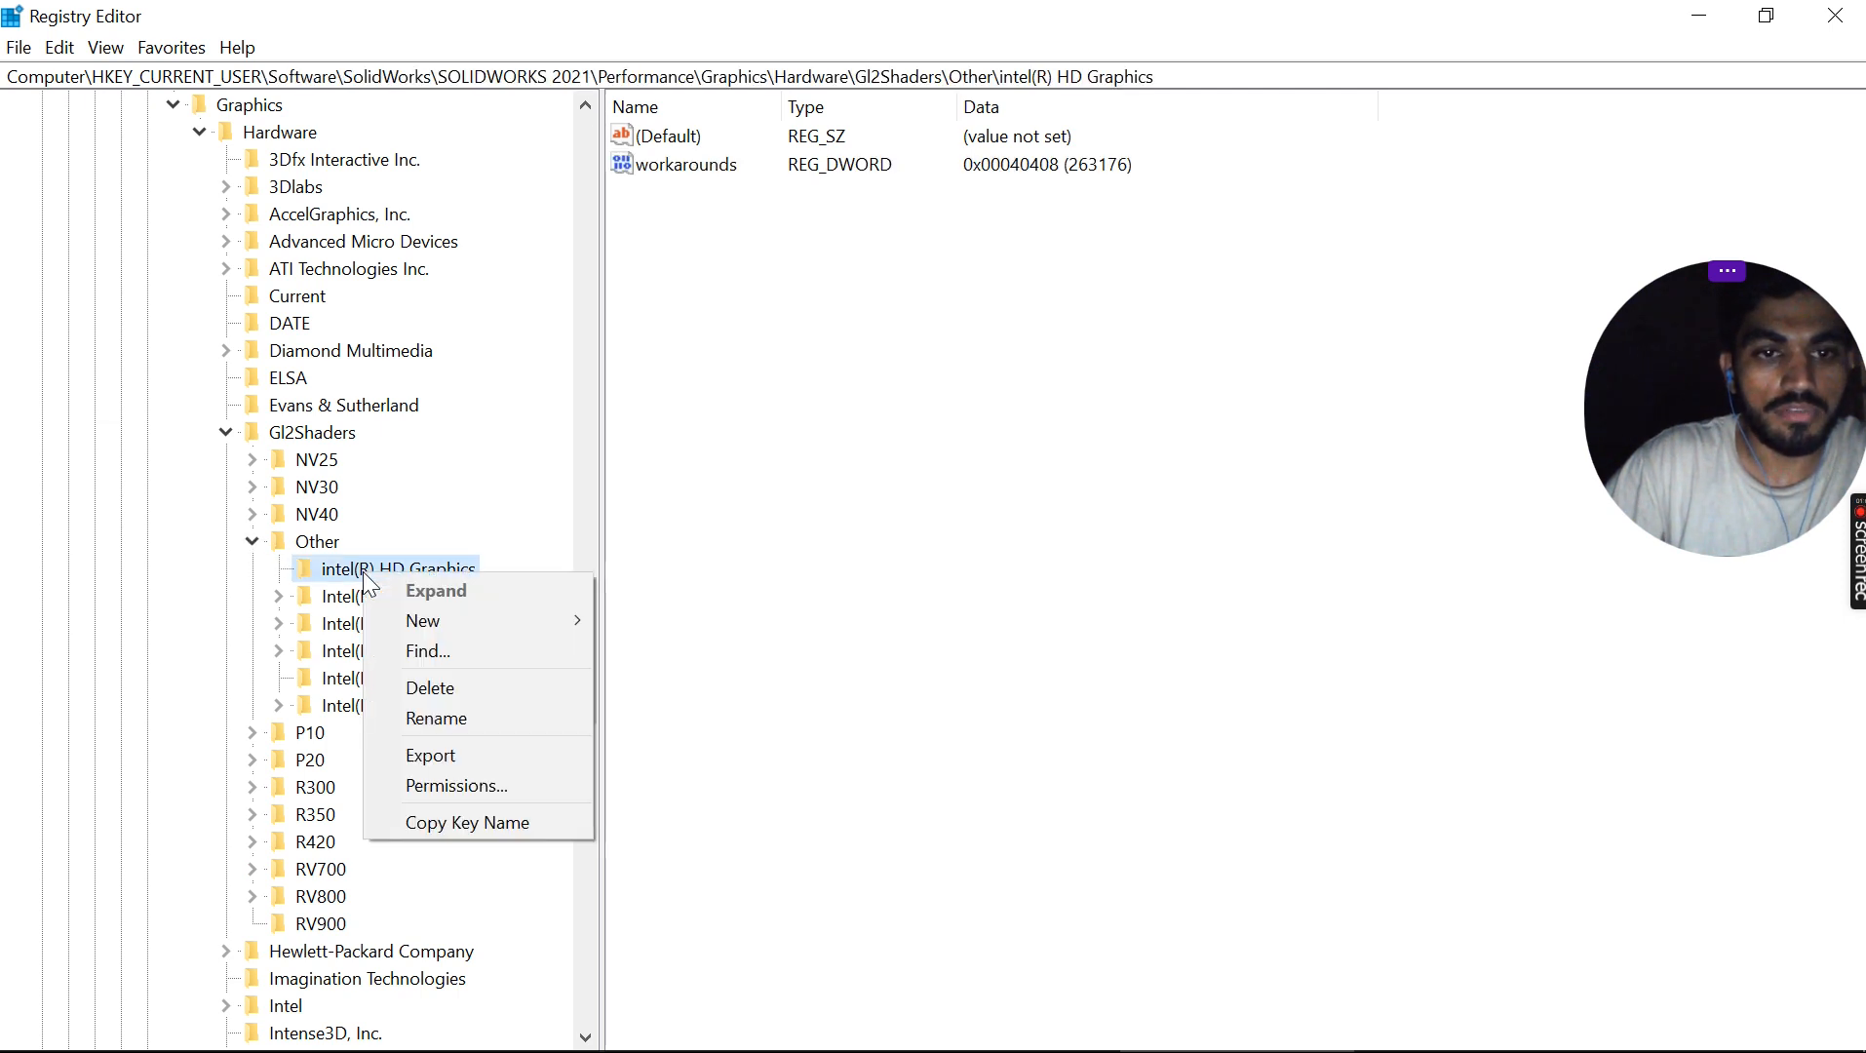
click(435, 679)
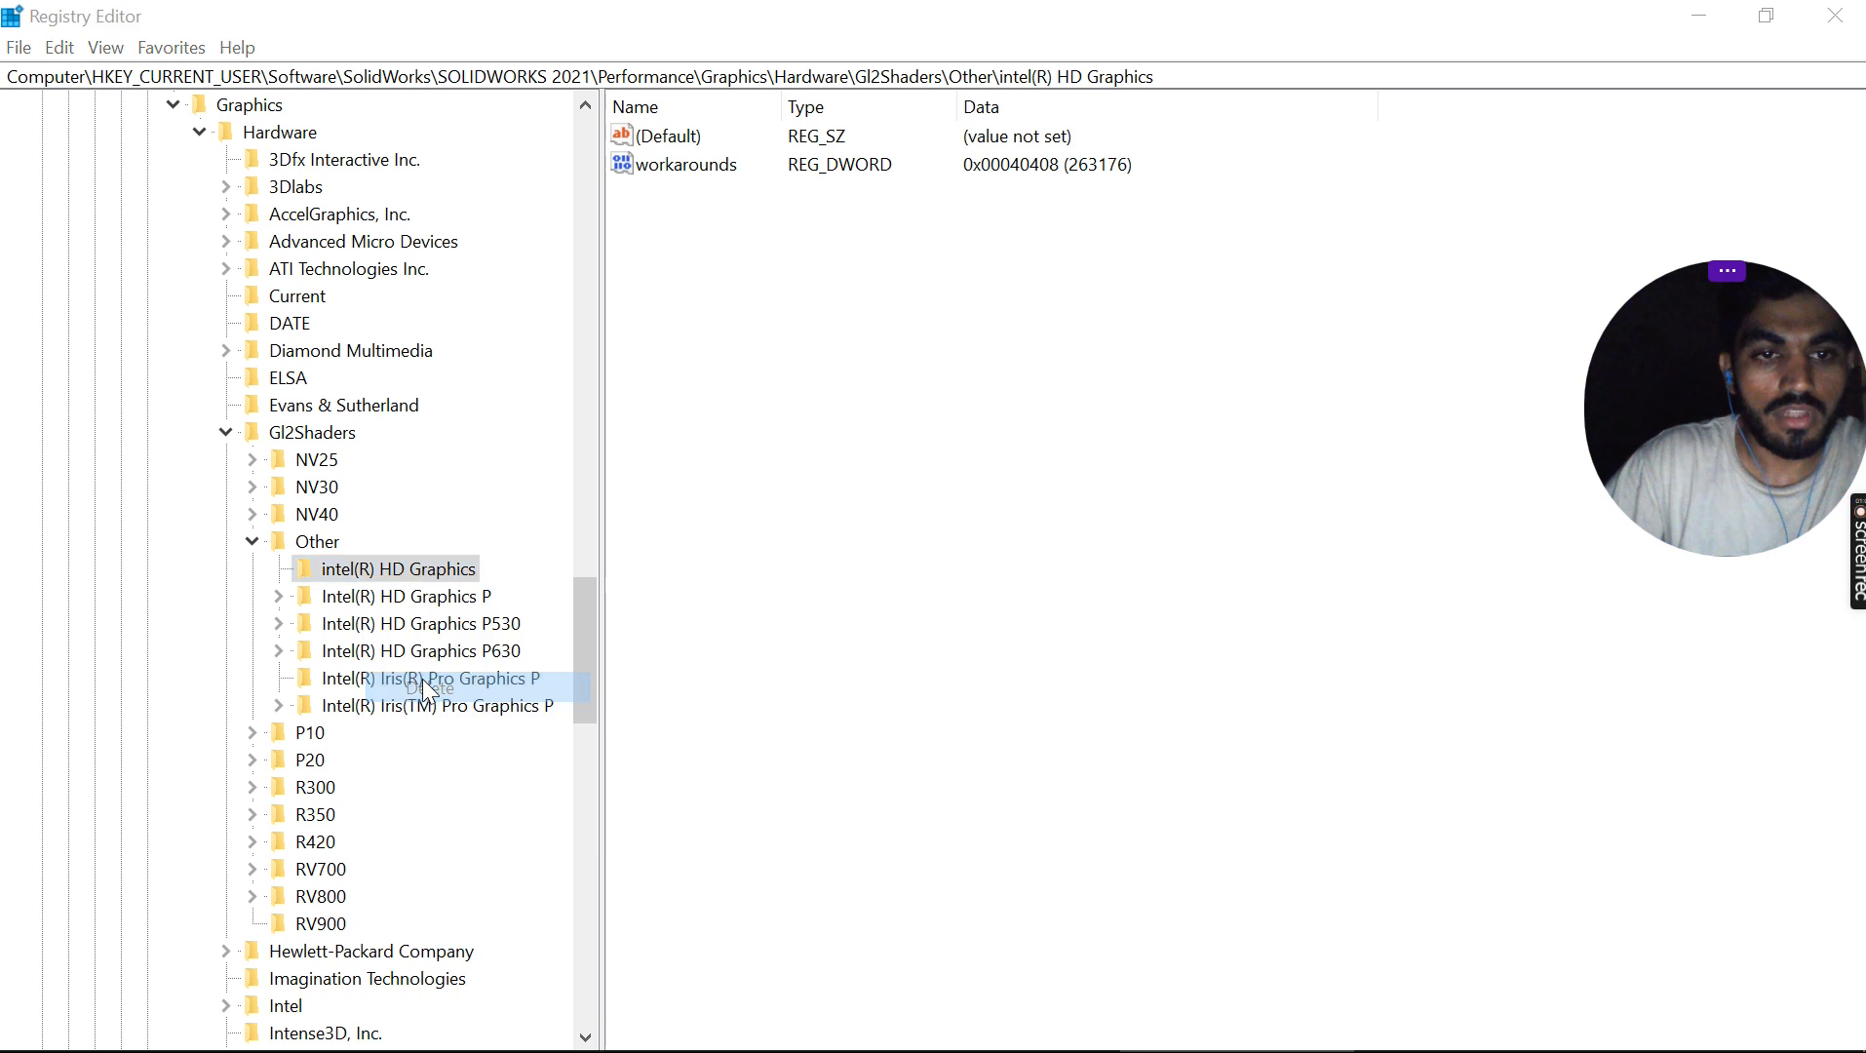
click(405, 597)
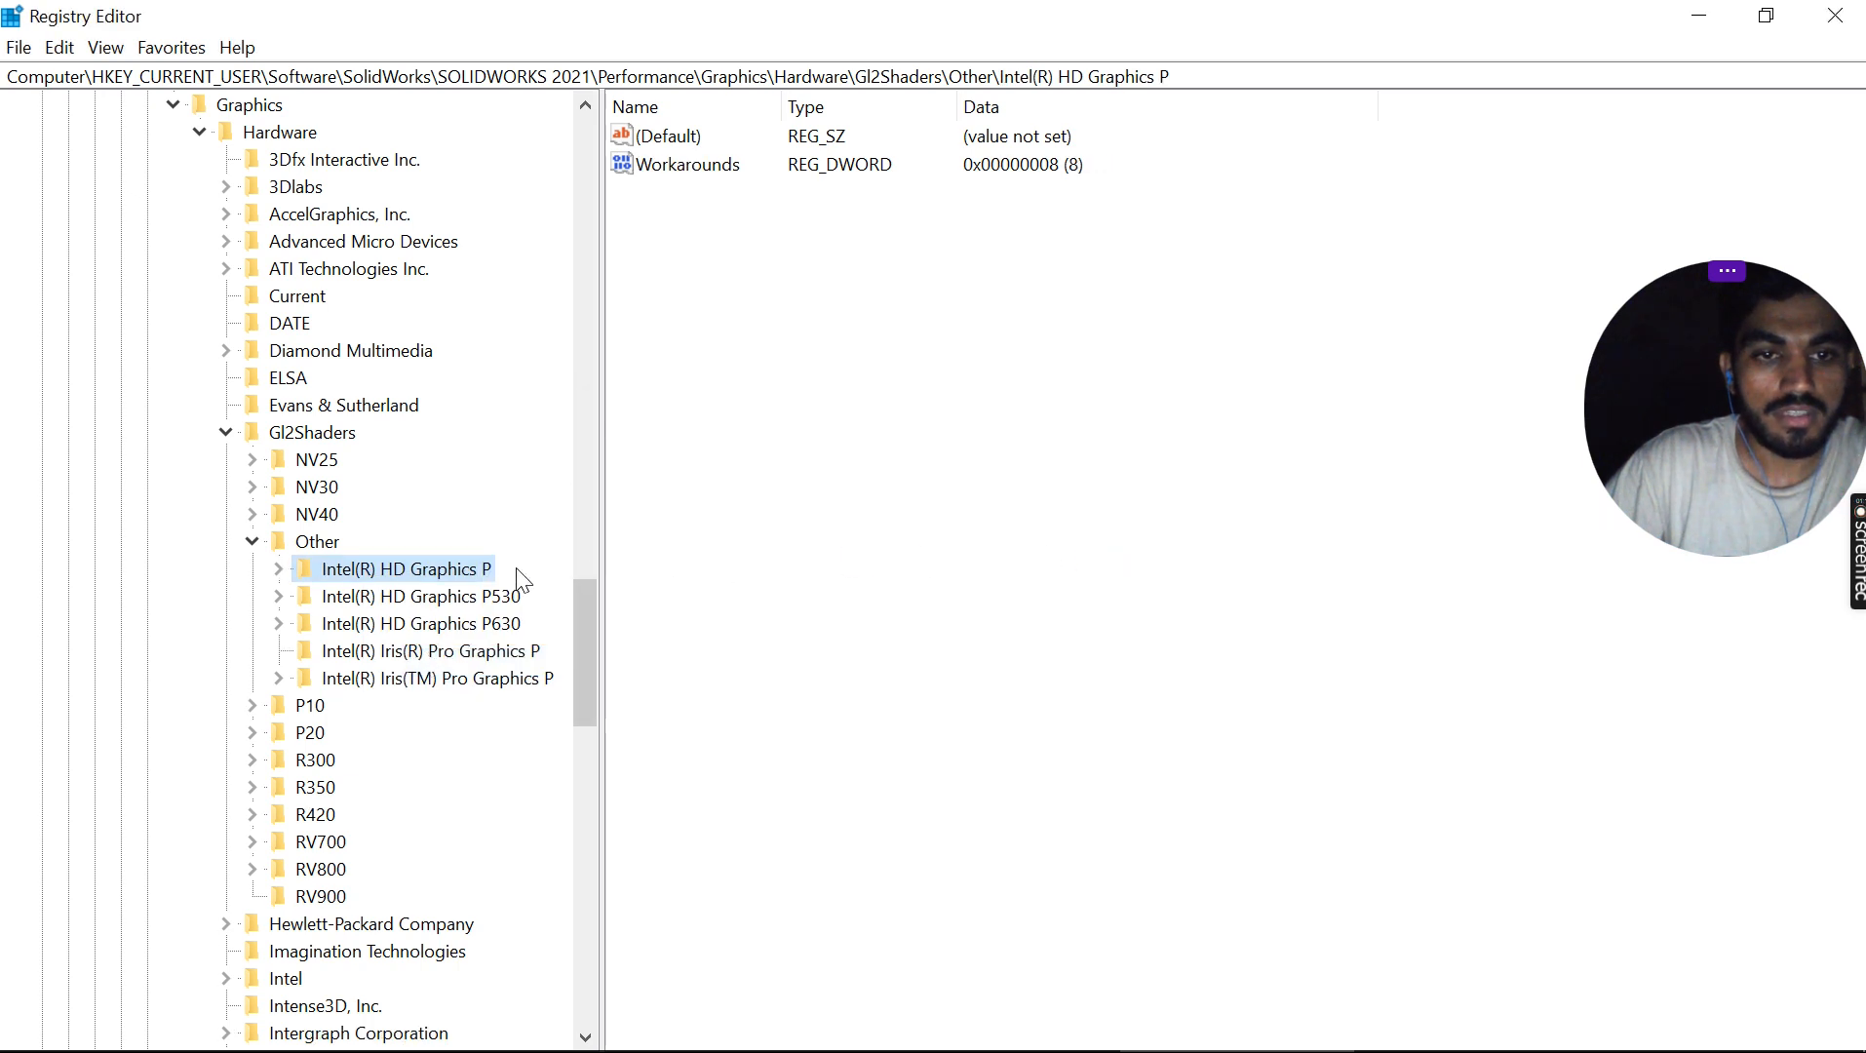
click(277, 679)
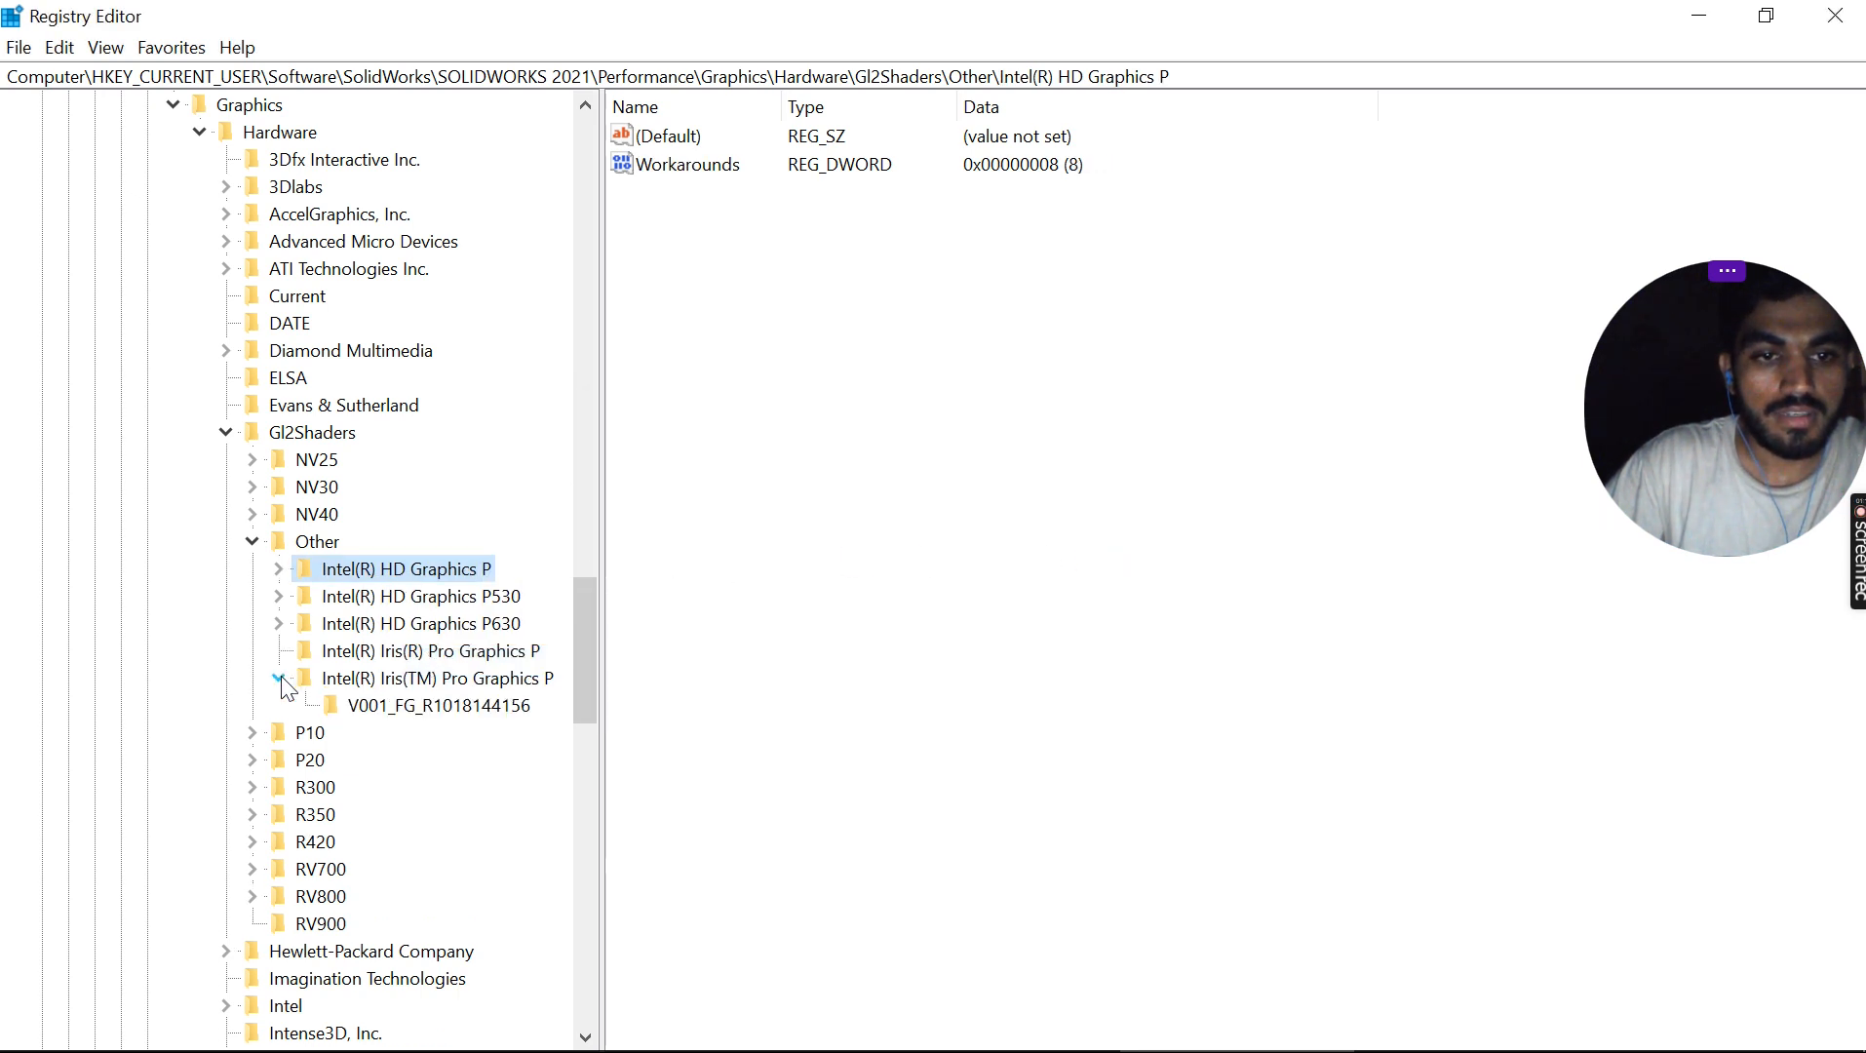
click(277, 679)
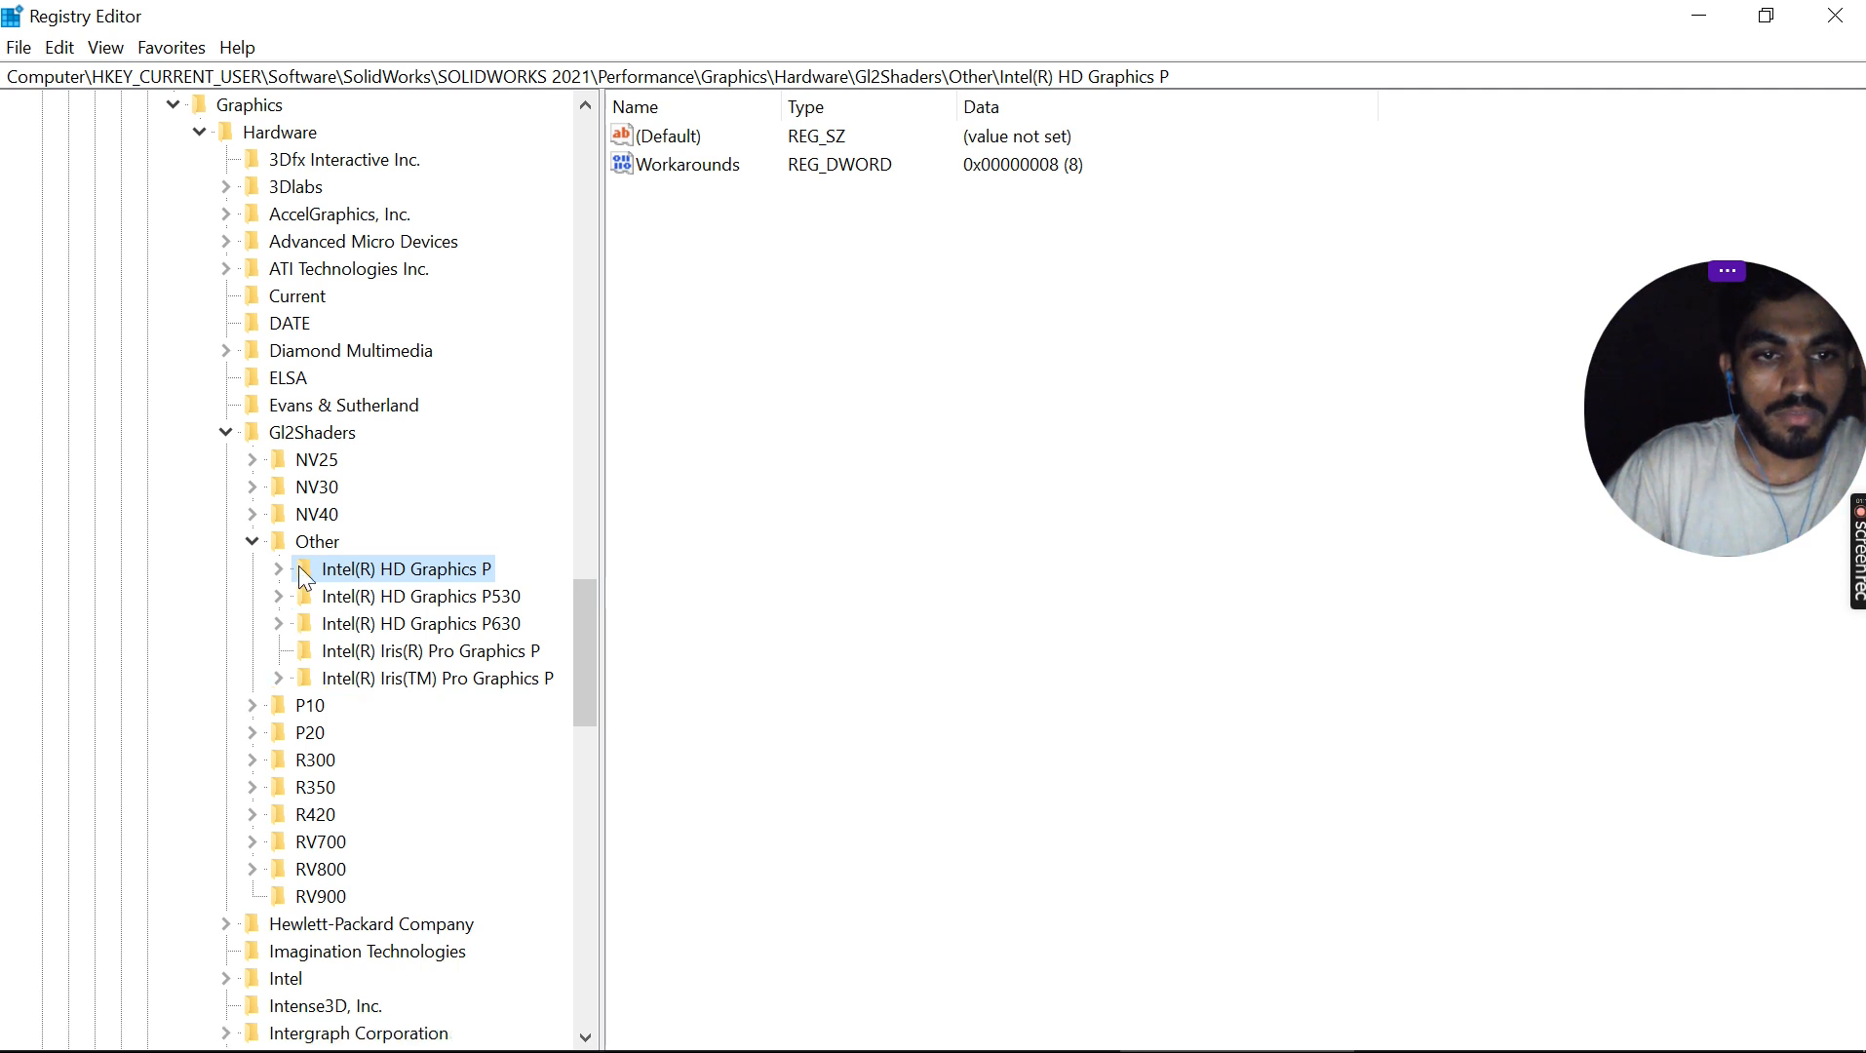
Step: Create a new key under Other named intel(R) HD Graphics and select it
right_click(316, 542)
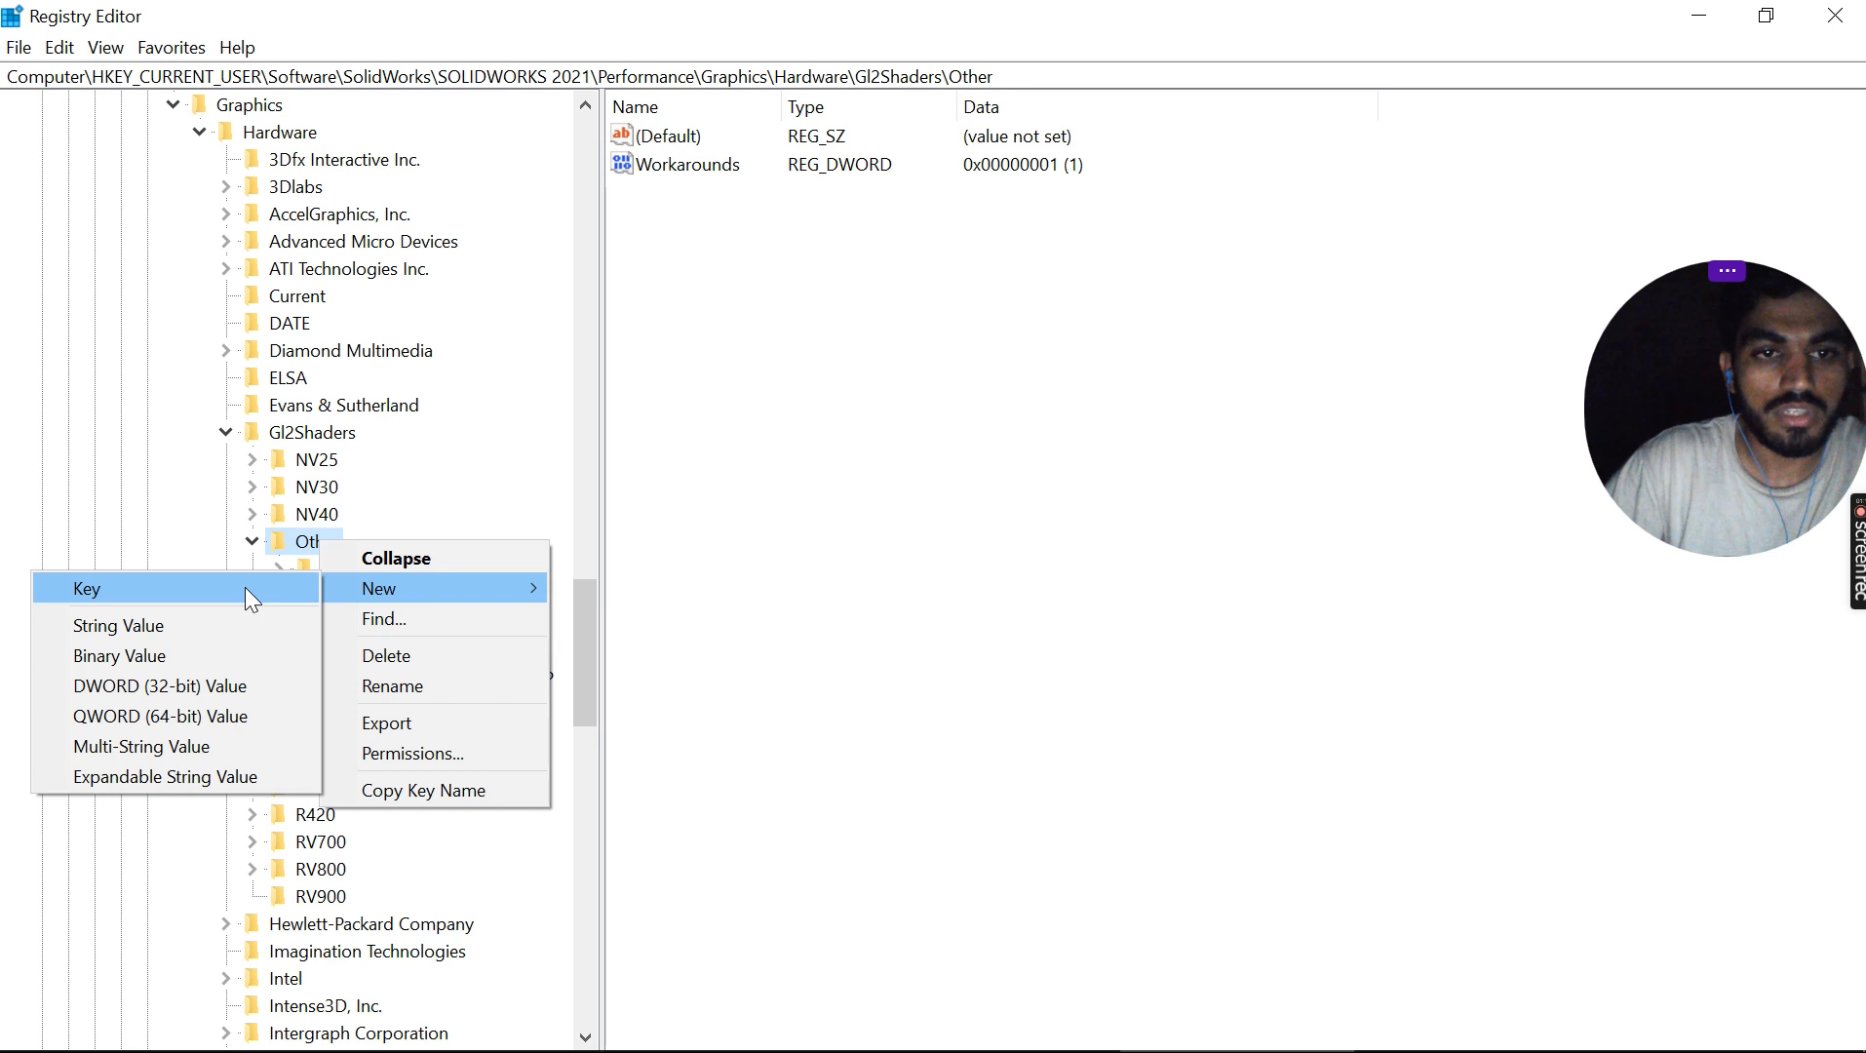
click(86, 587)
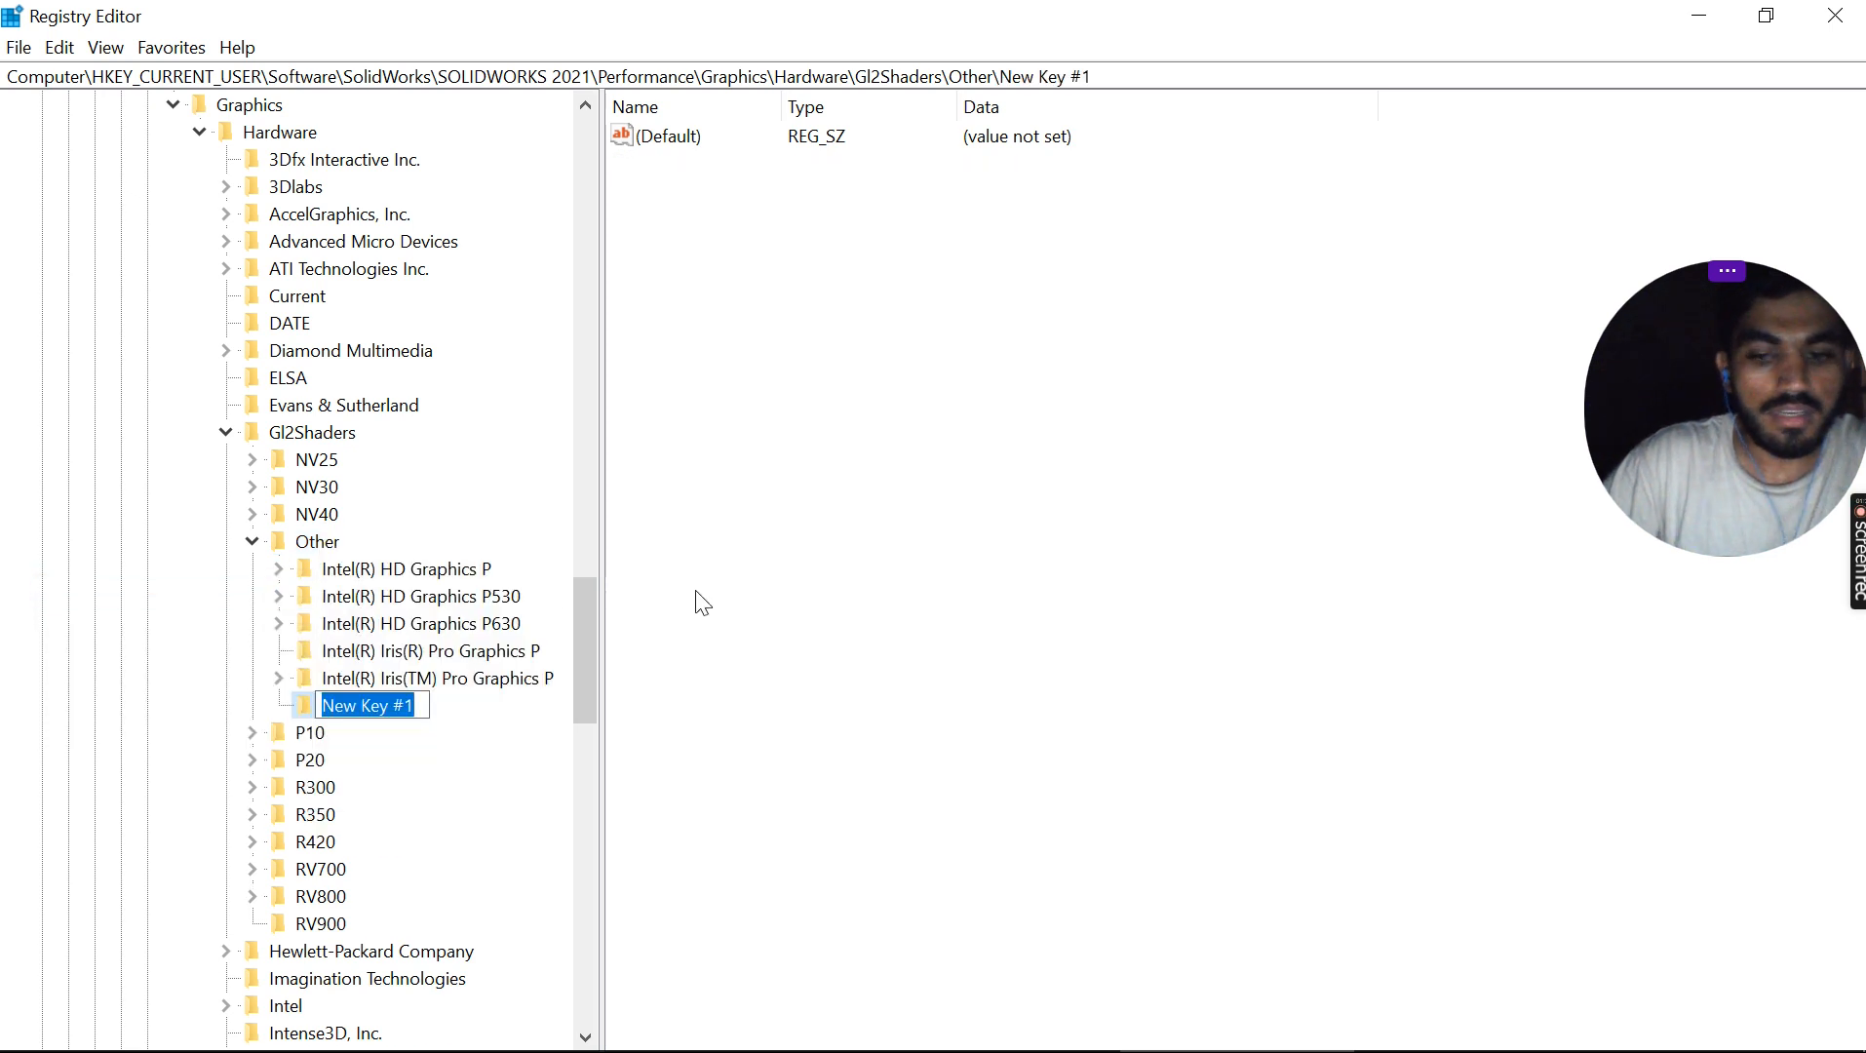
text(inte)
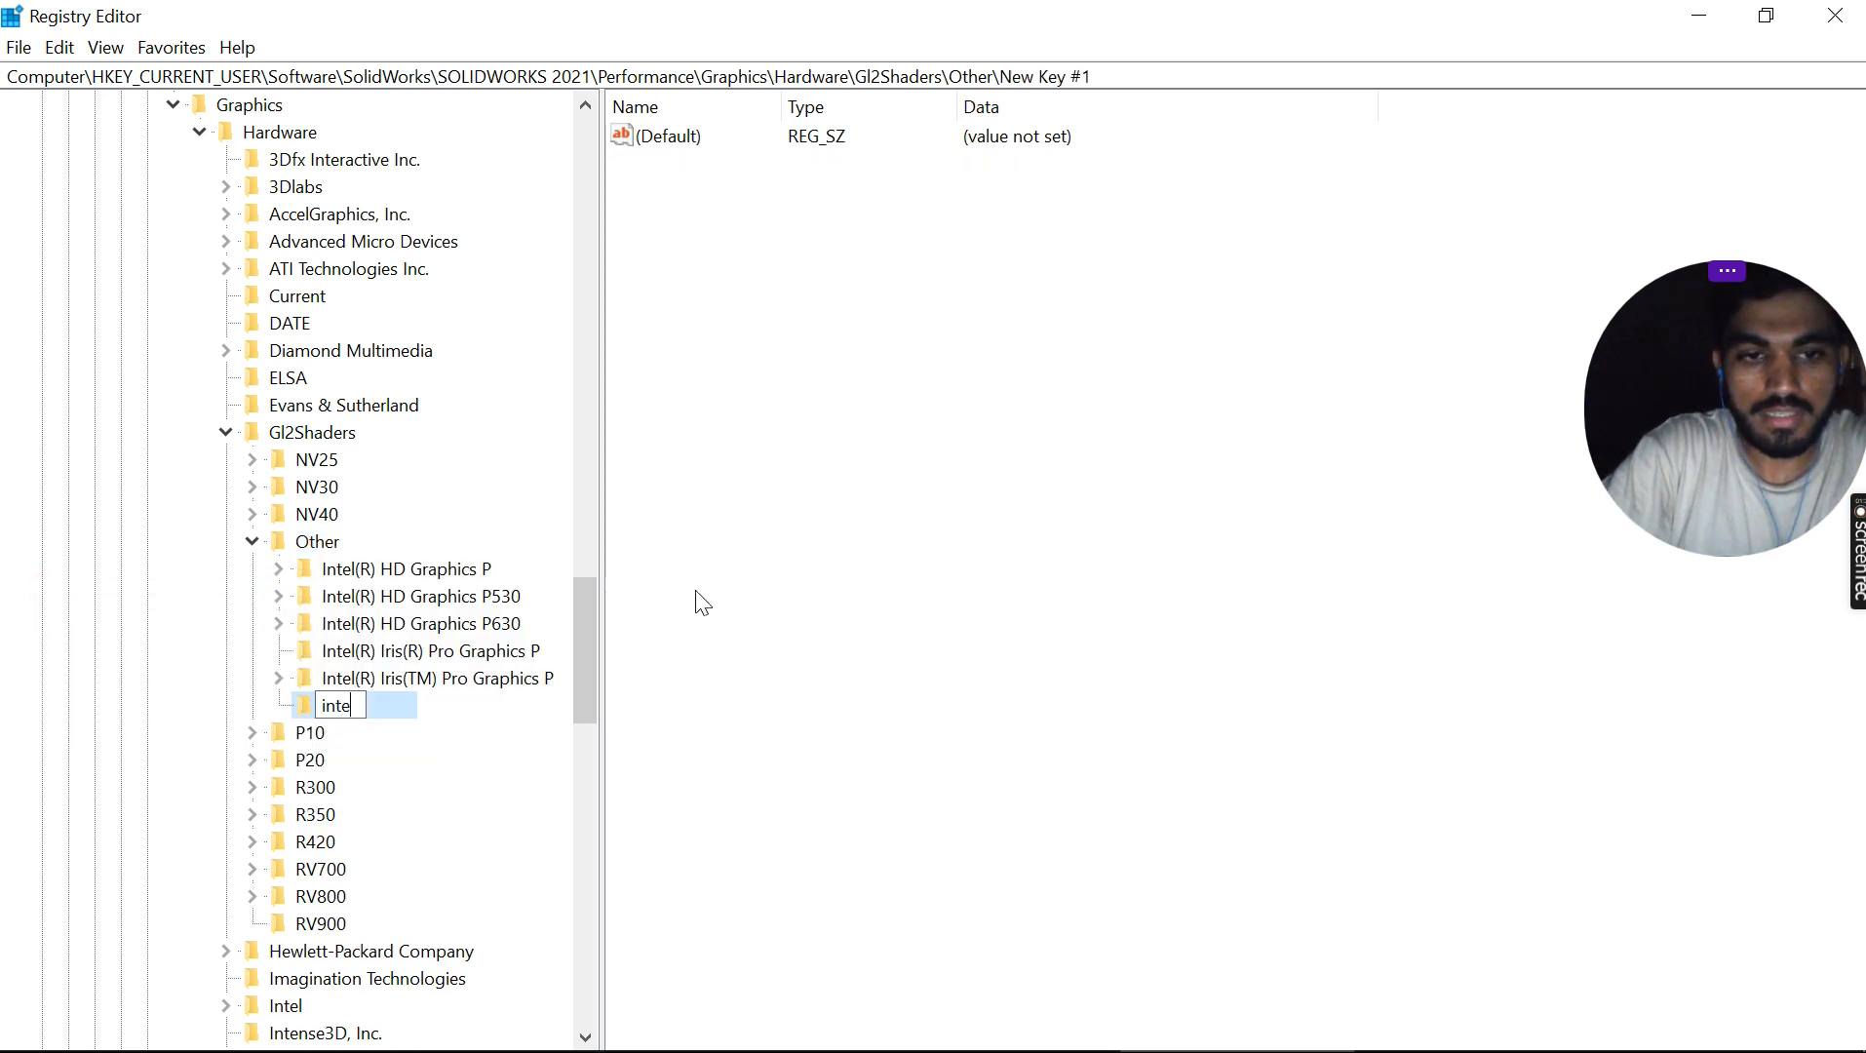
text(l()
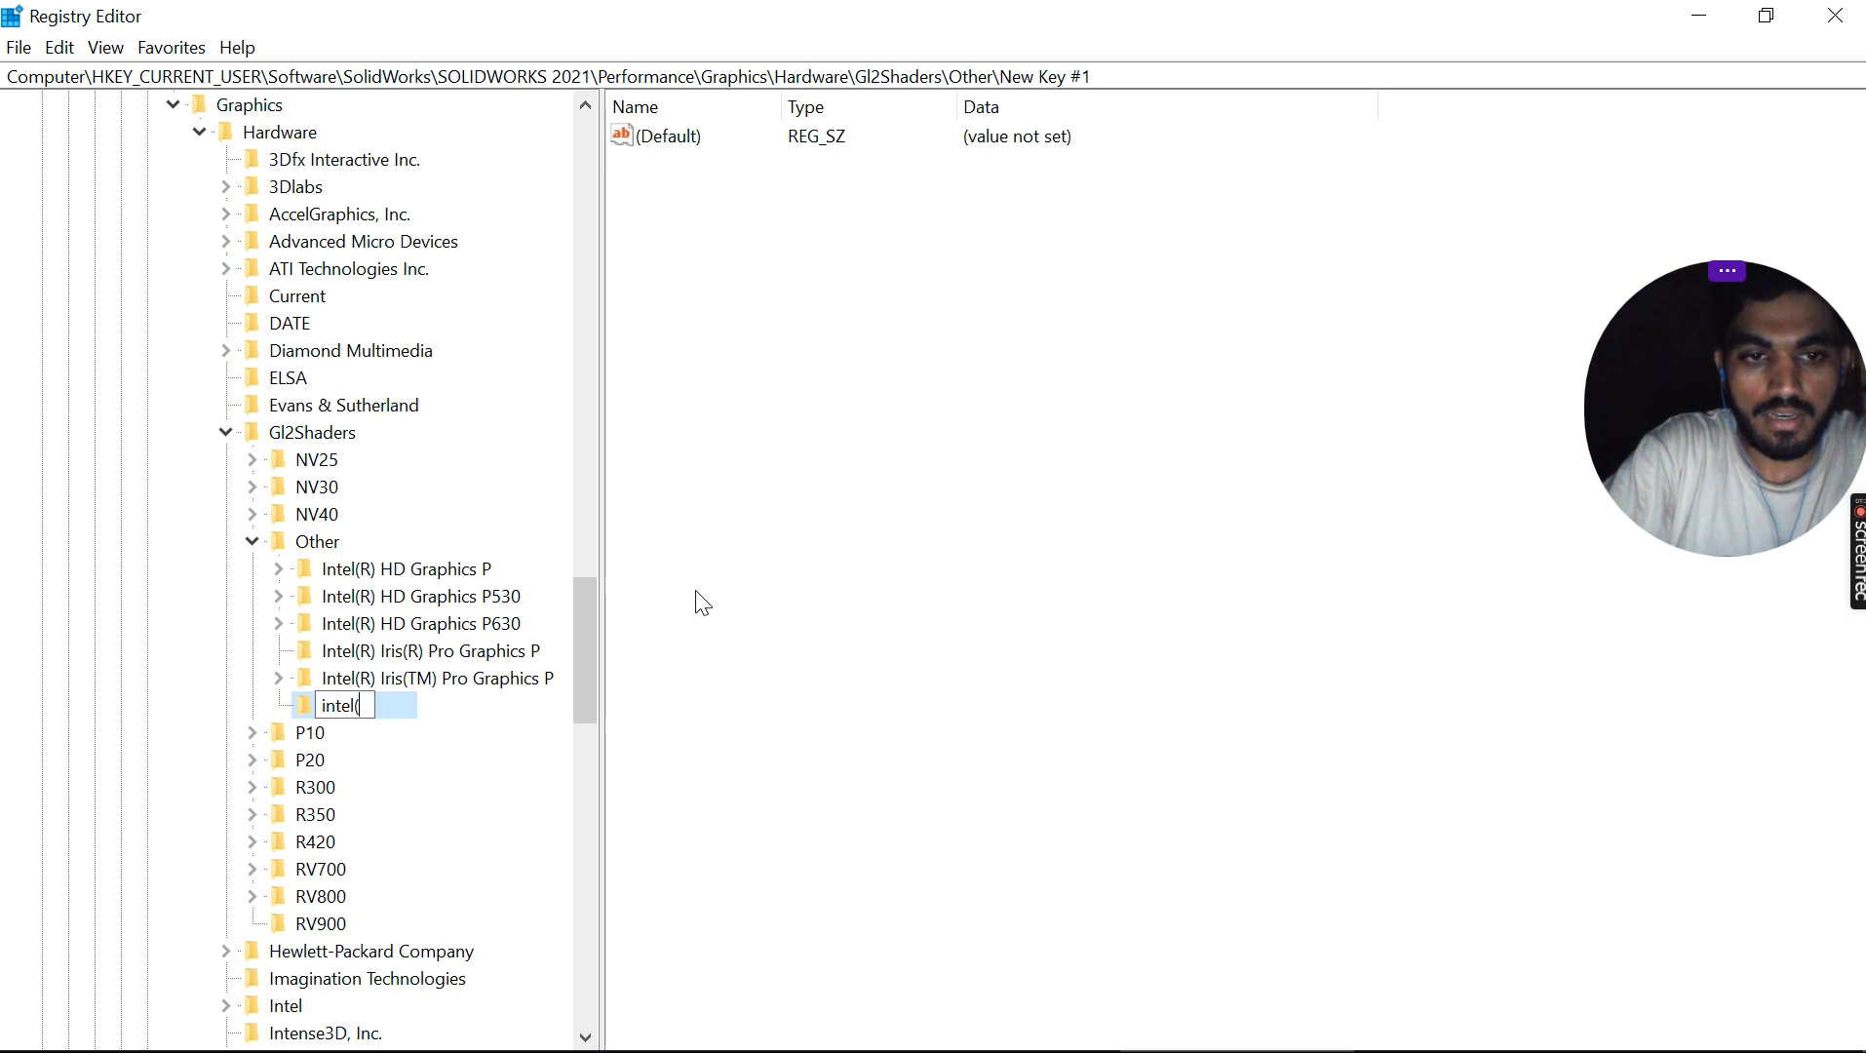
text(R0)
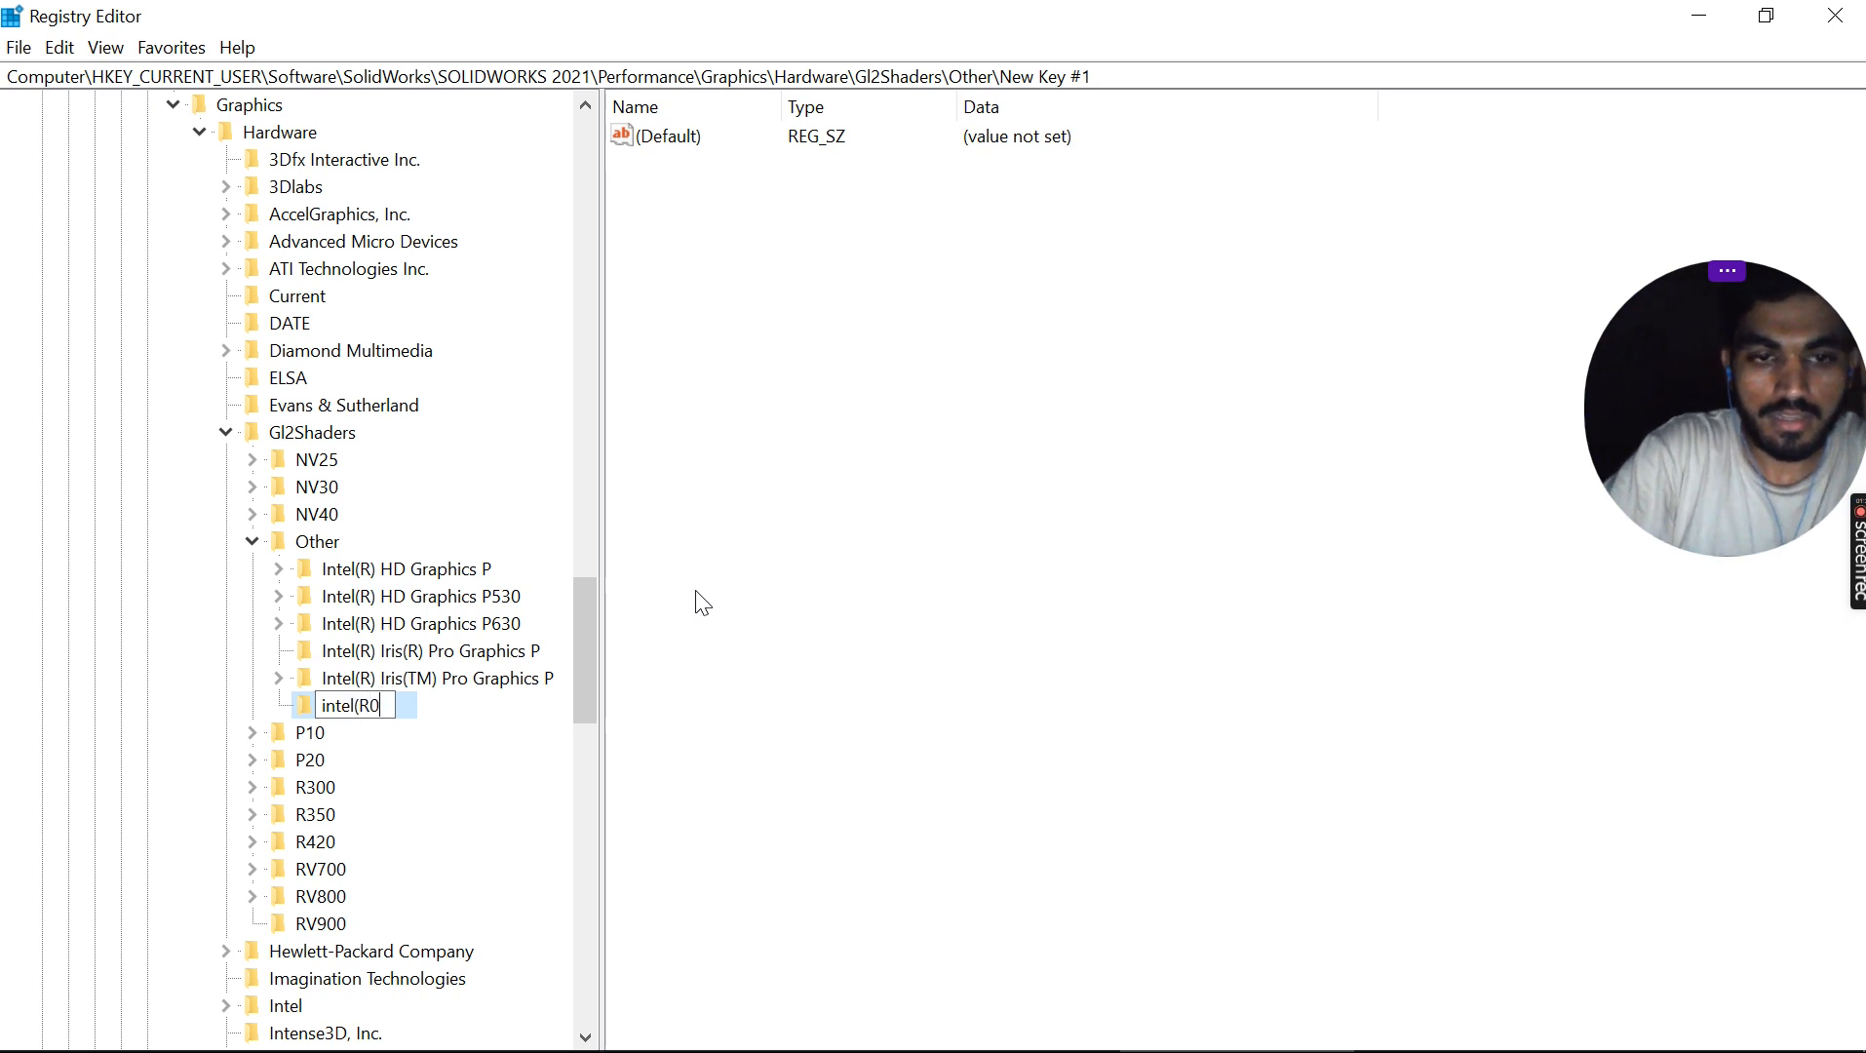
key(Backspace)
text() HD Graphics)
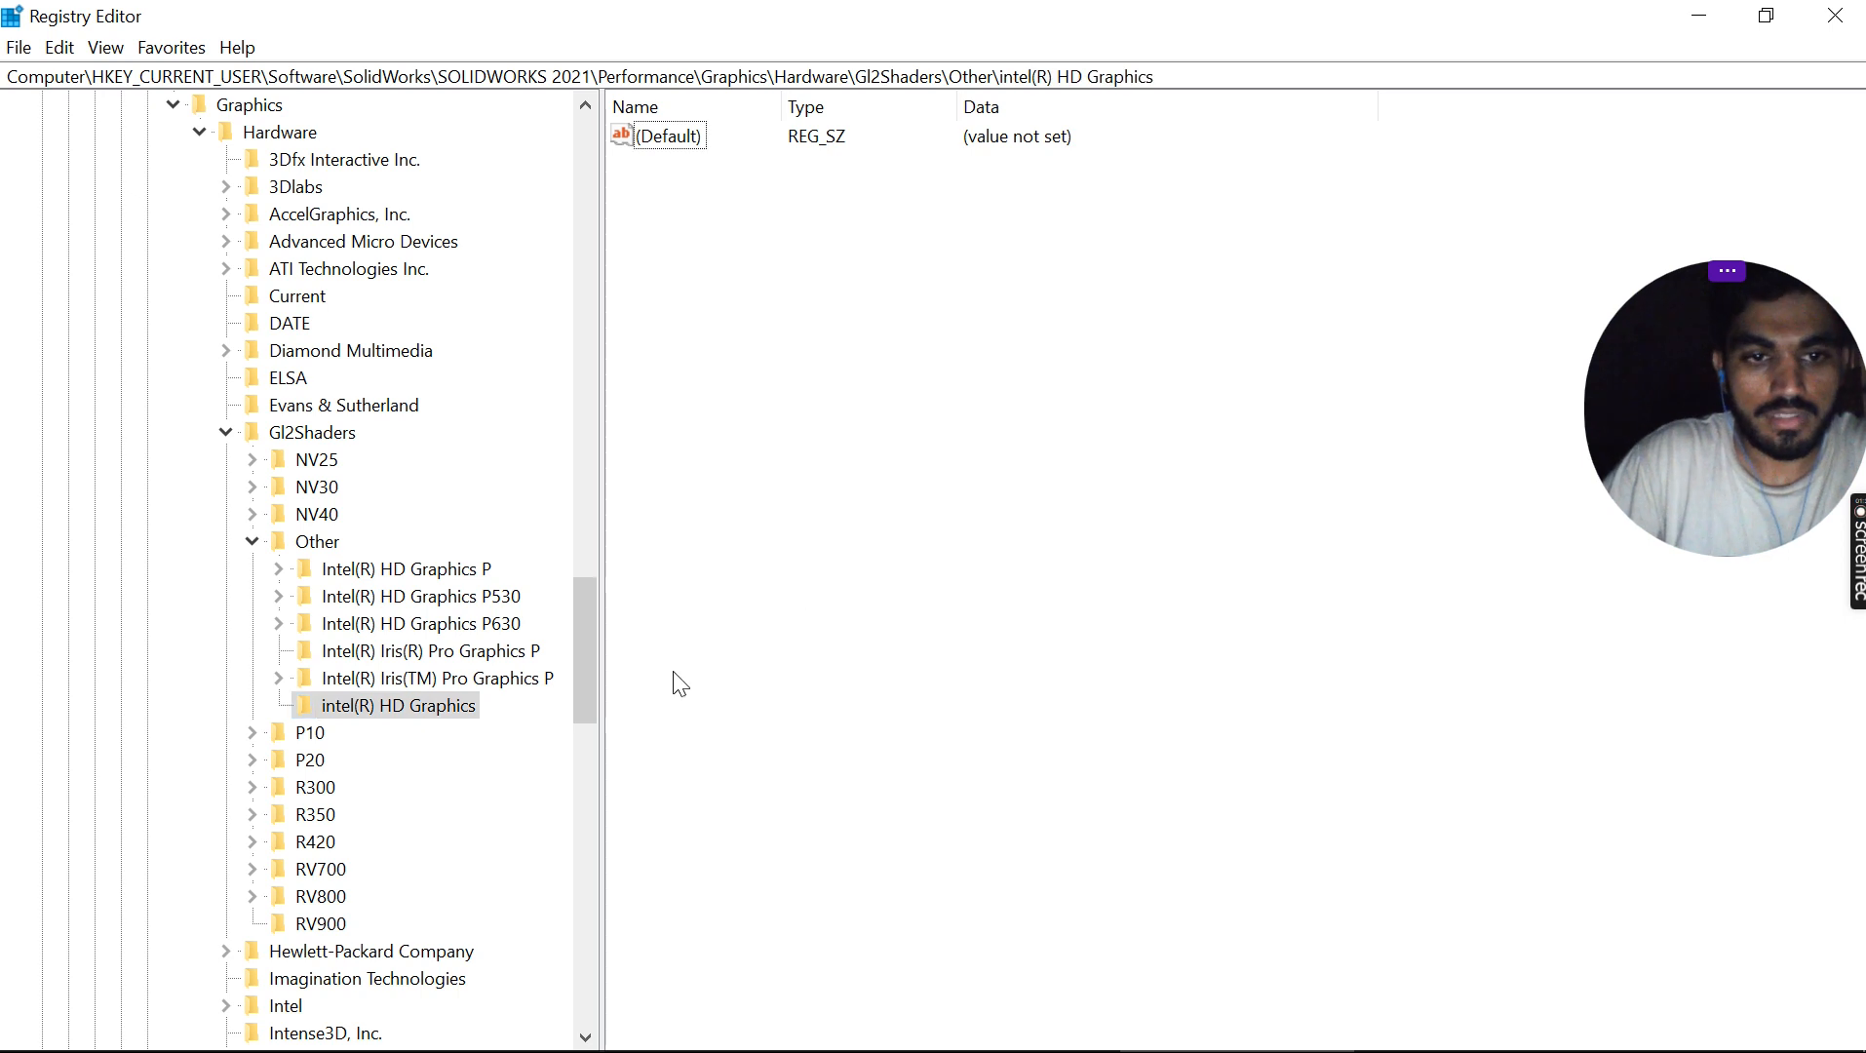
click(392, 706)
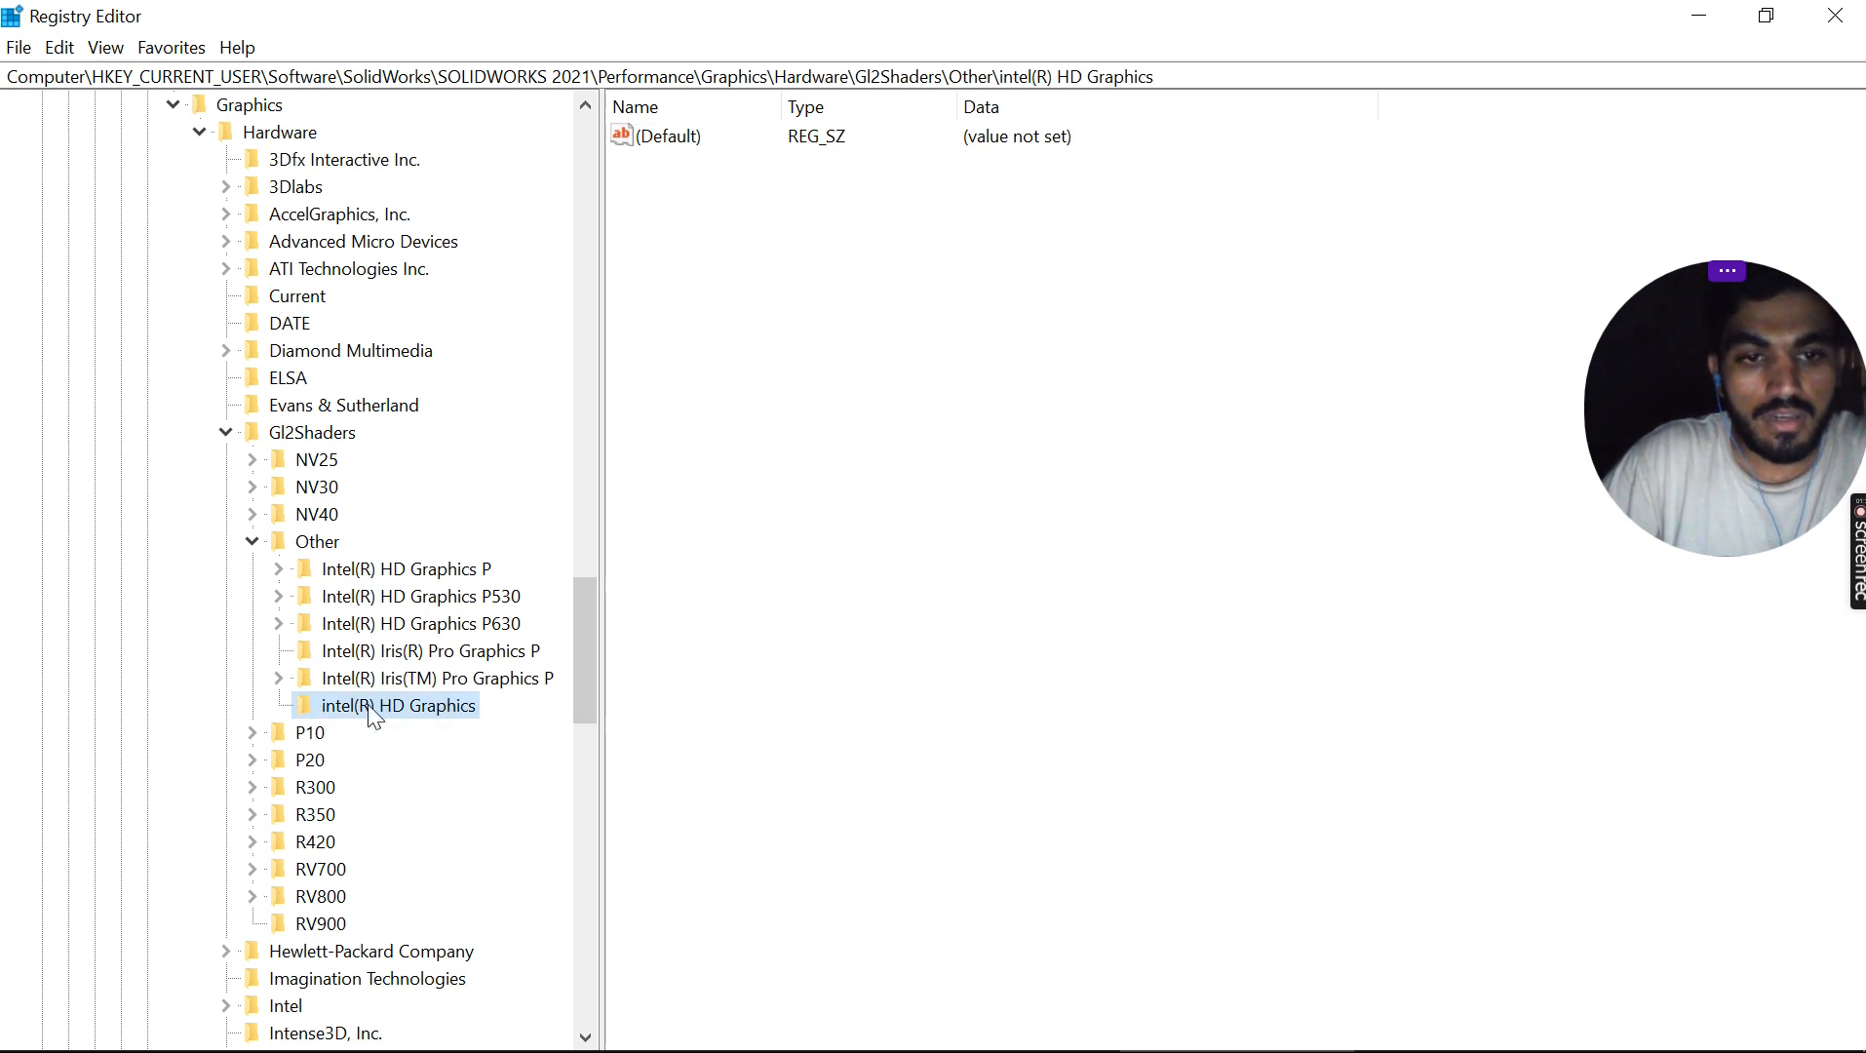
mouse_move(339, 613)
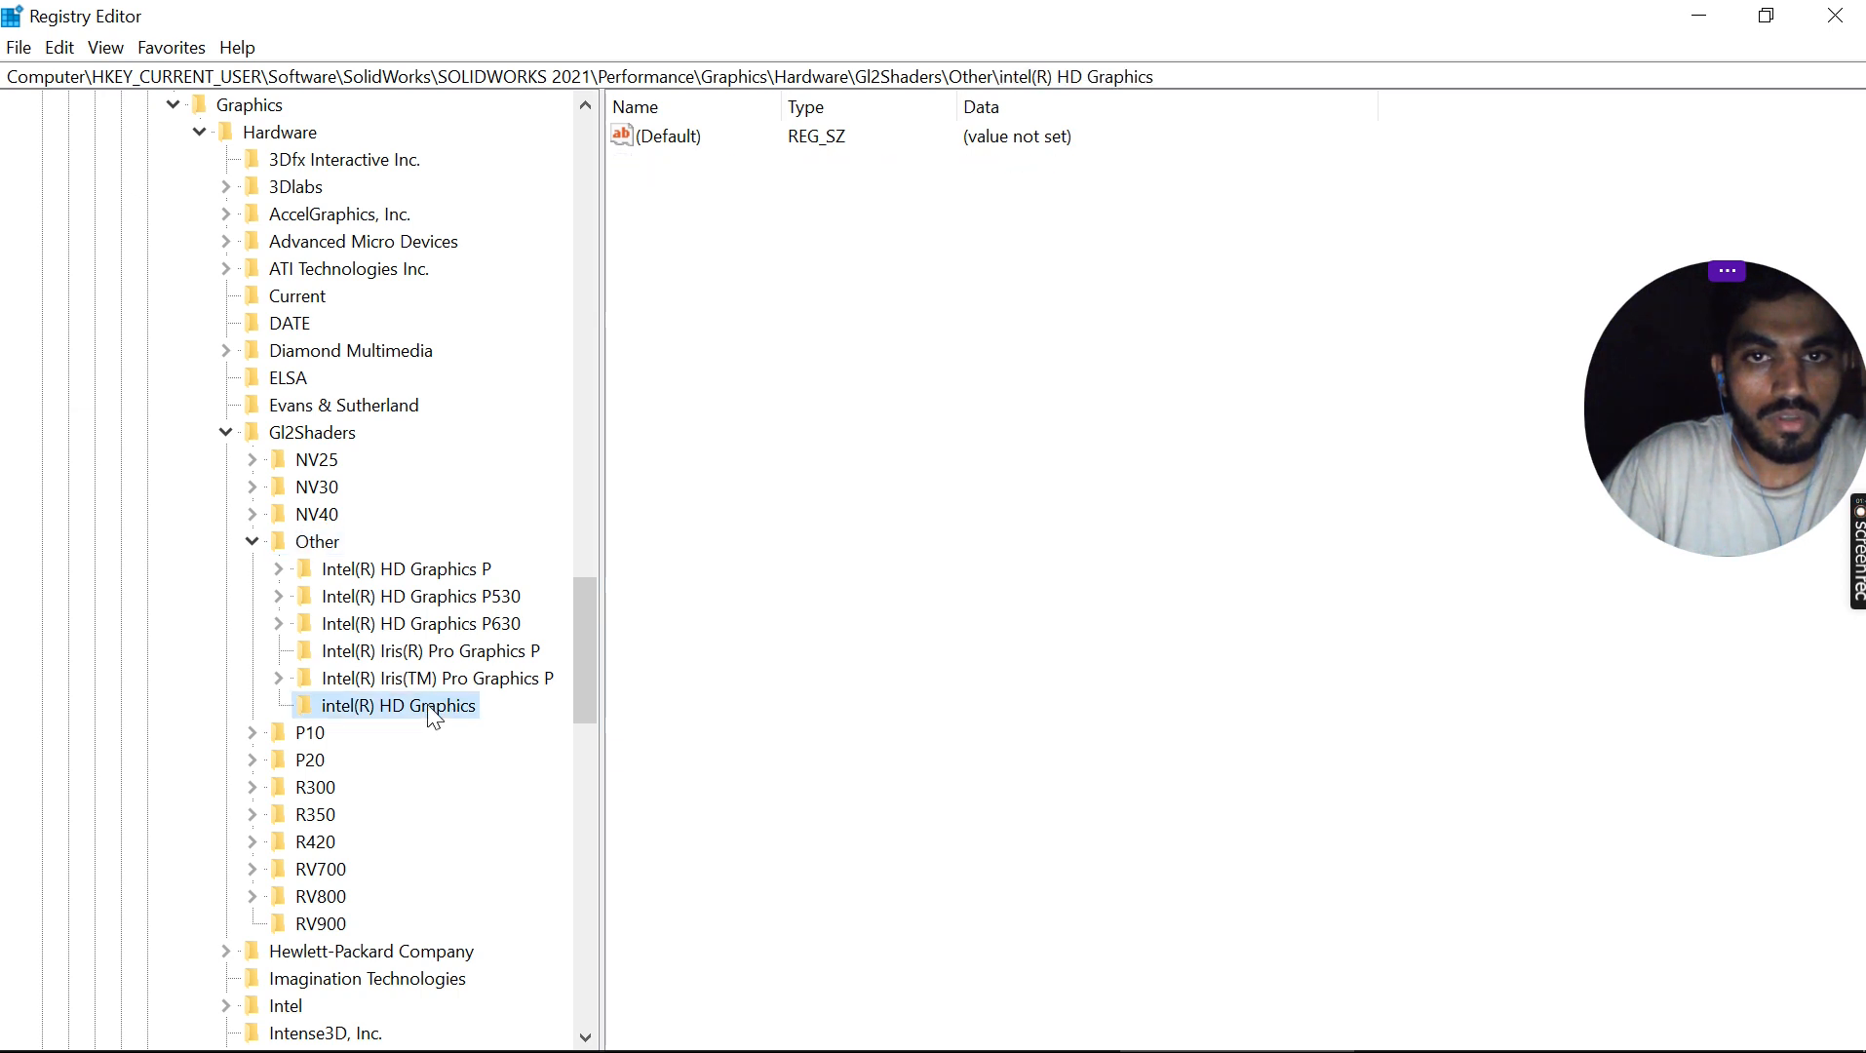
Step: Add a DWORD (32-bit) value to the key and name it workarounds, correcting it from 'workaround'
right_click(398, 706)
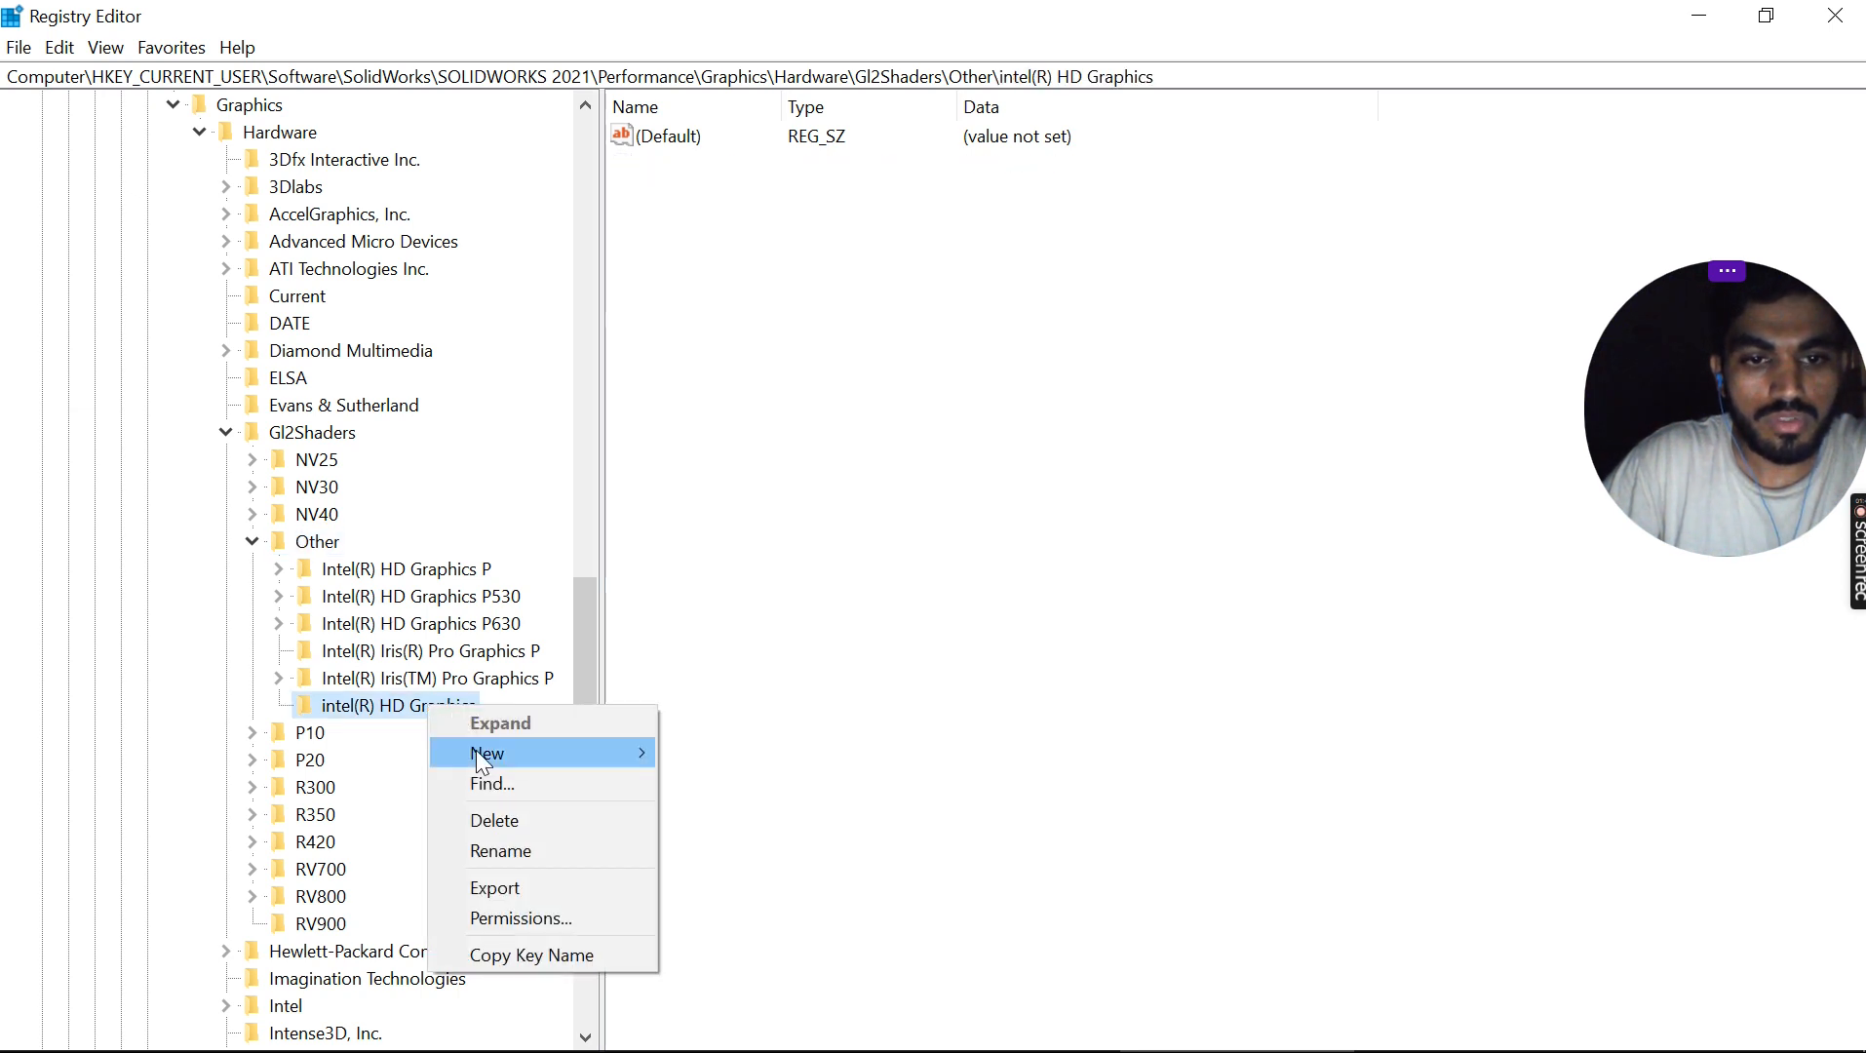
mouse_move(488, 752)
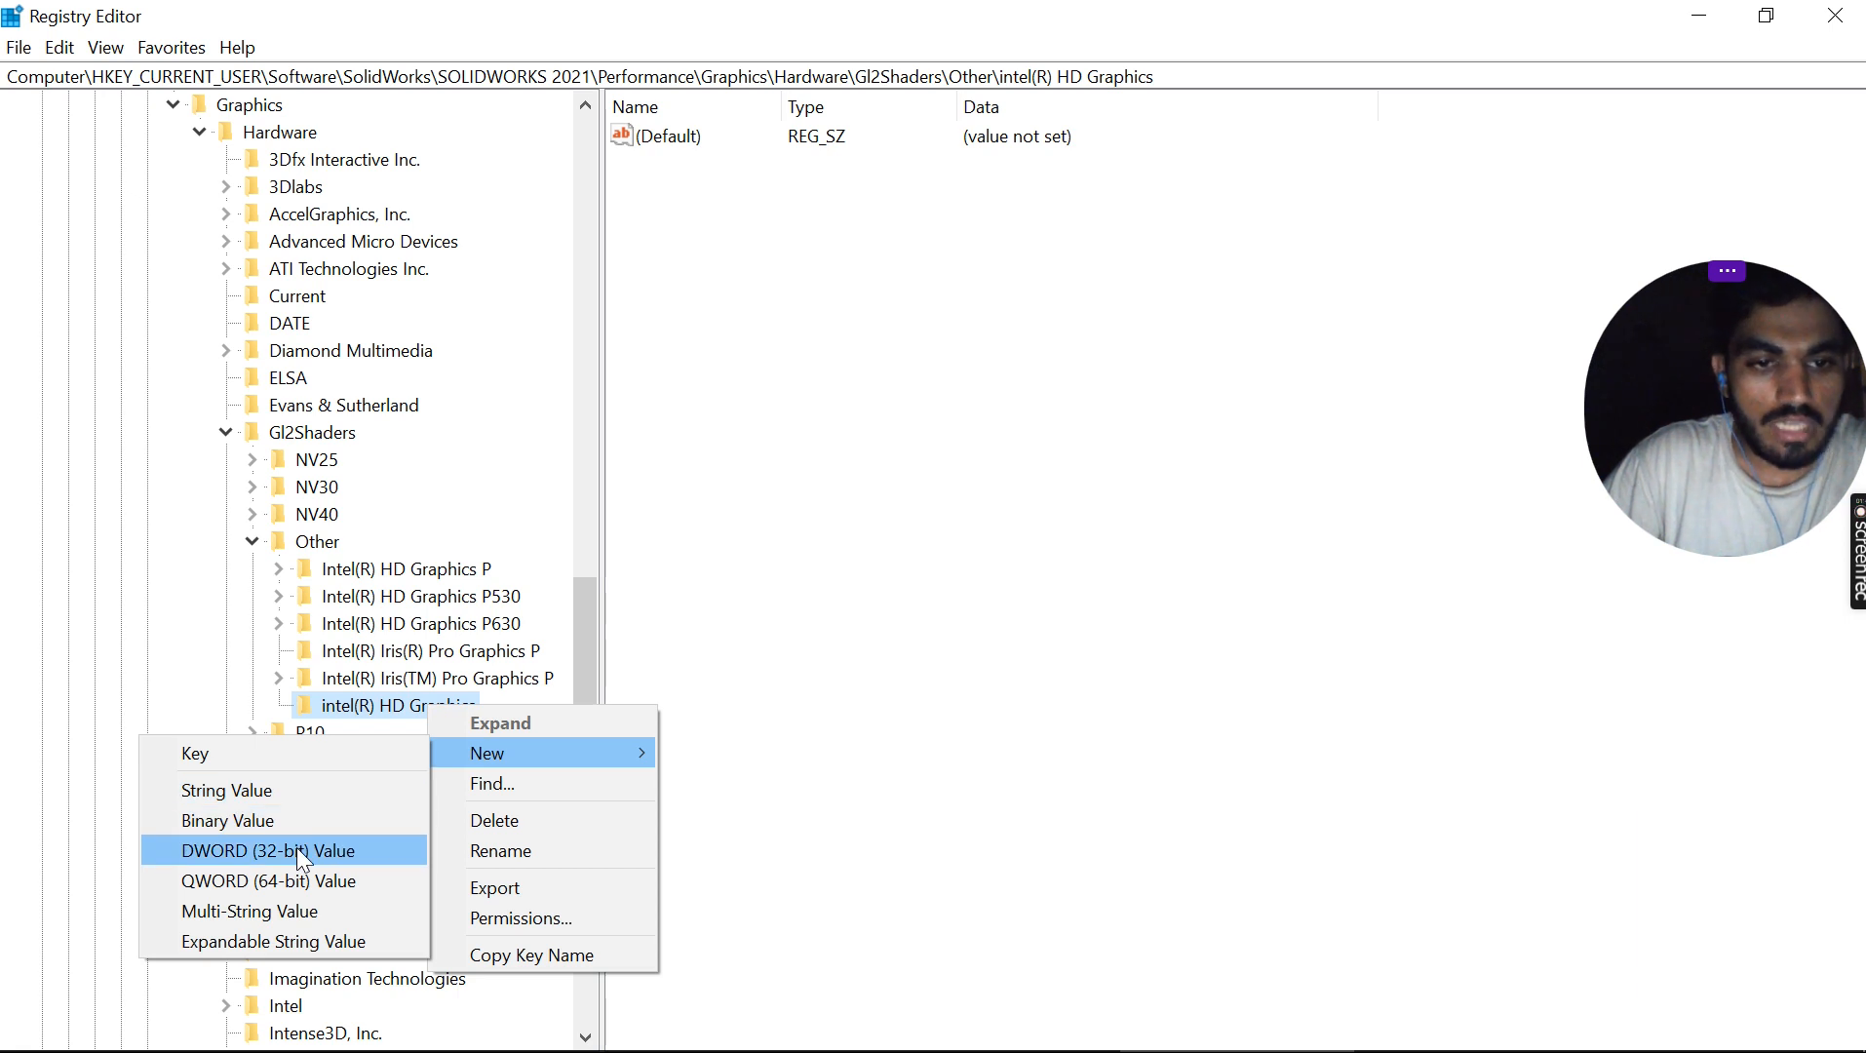
click(282, 850)
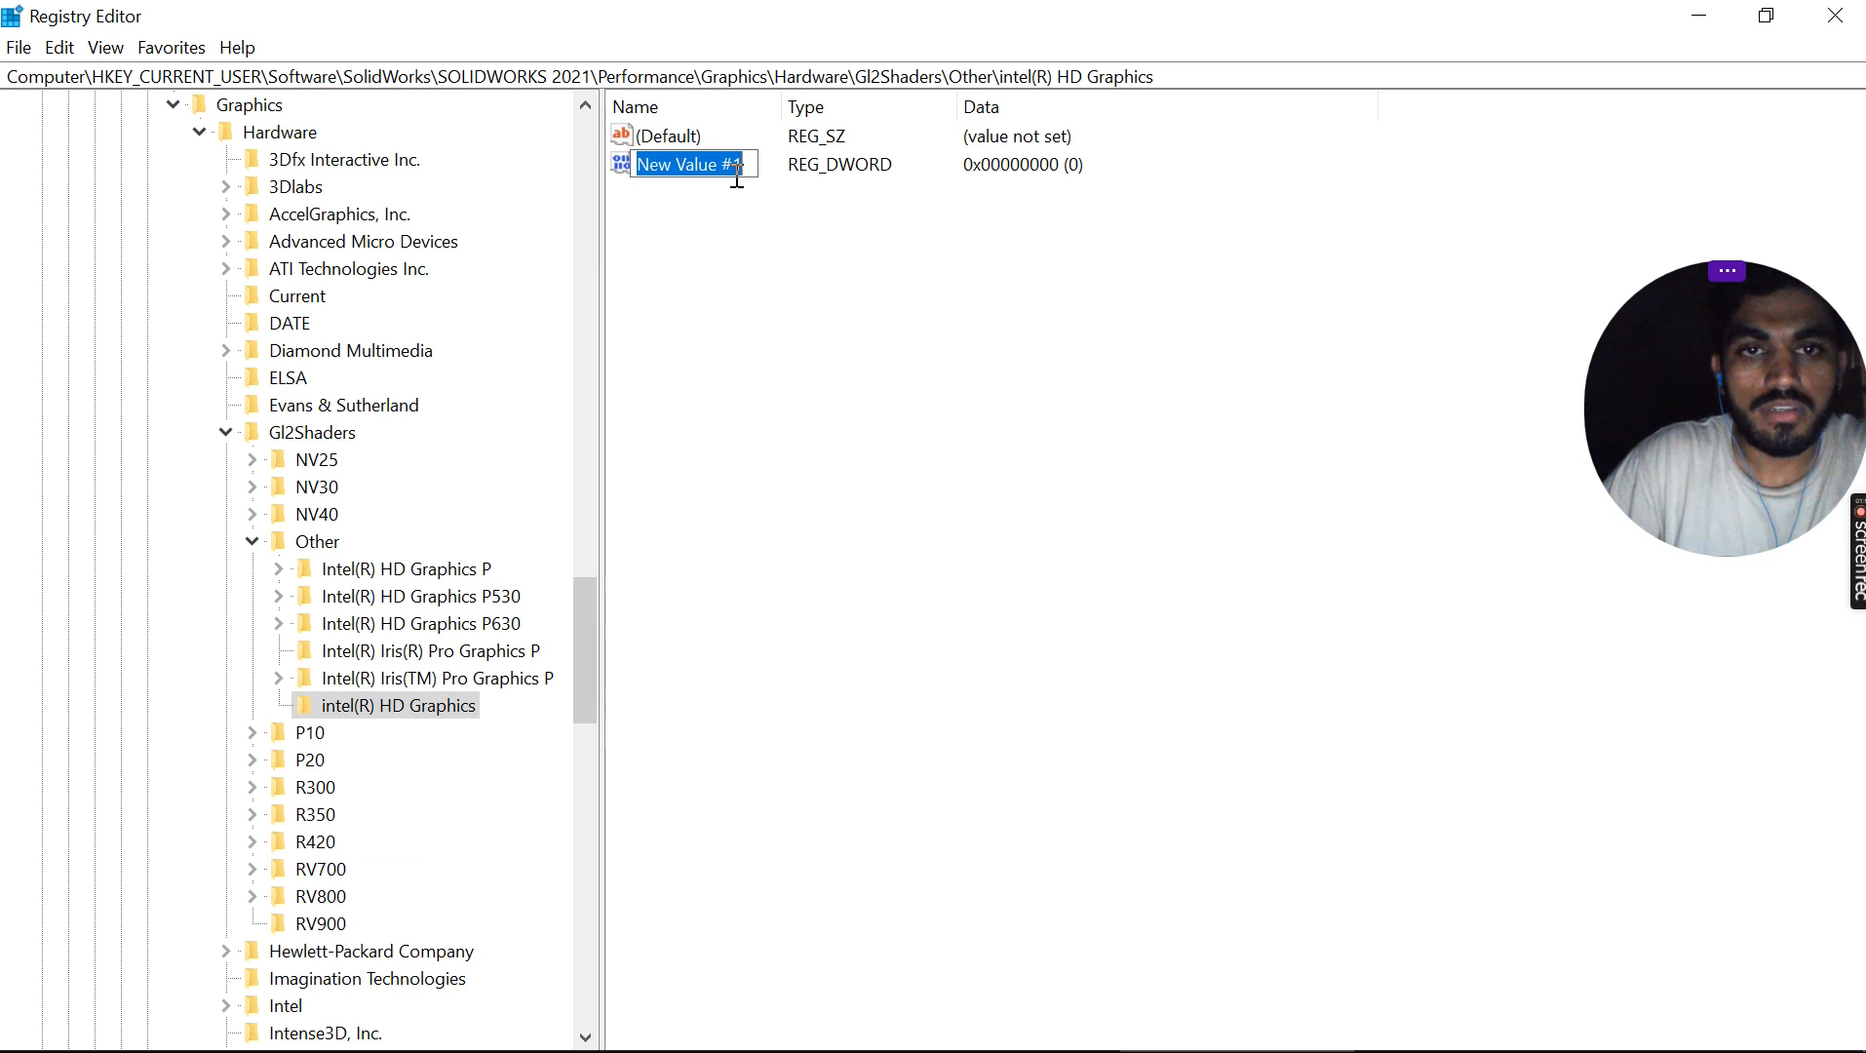
text(work)
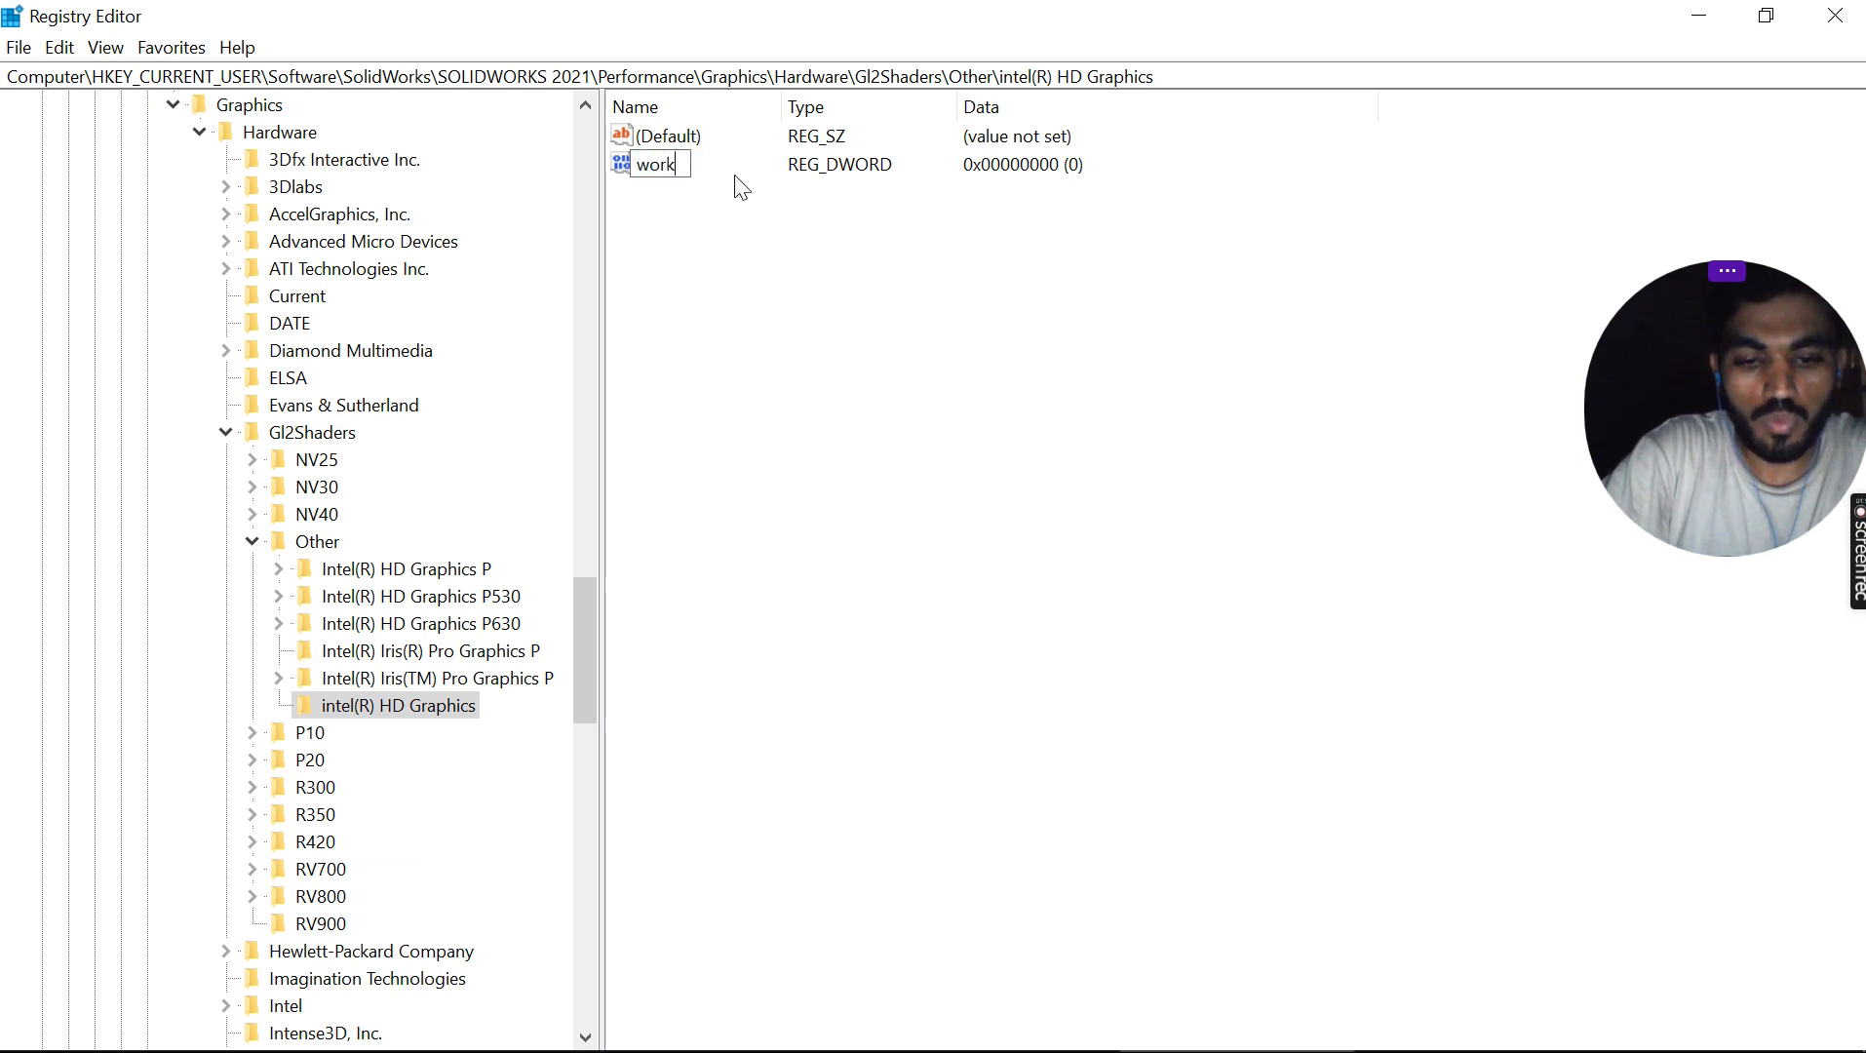
text(around)
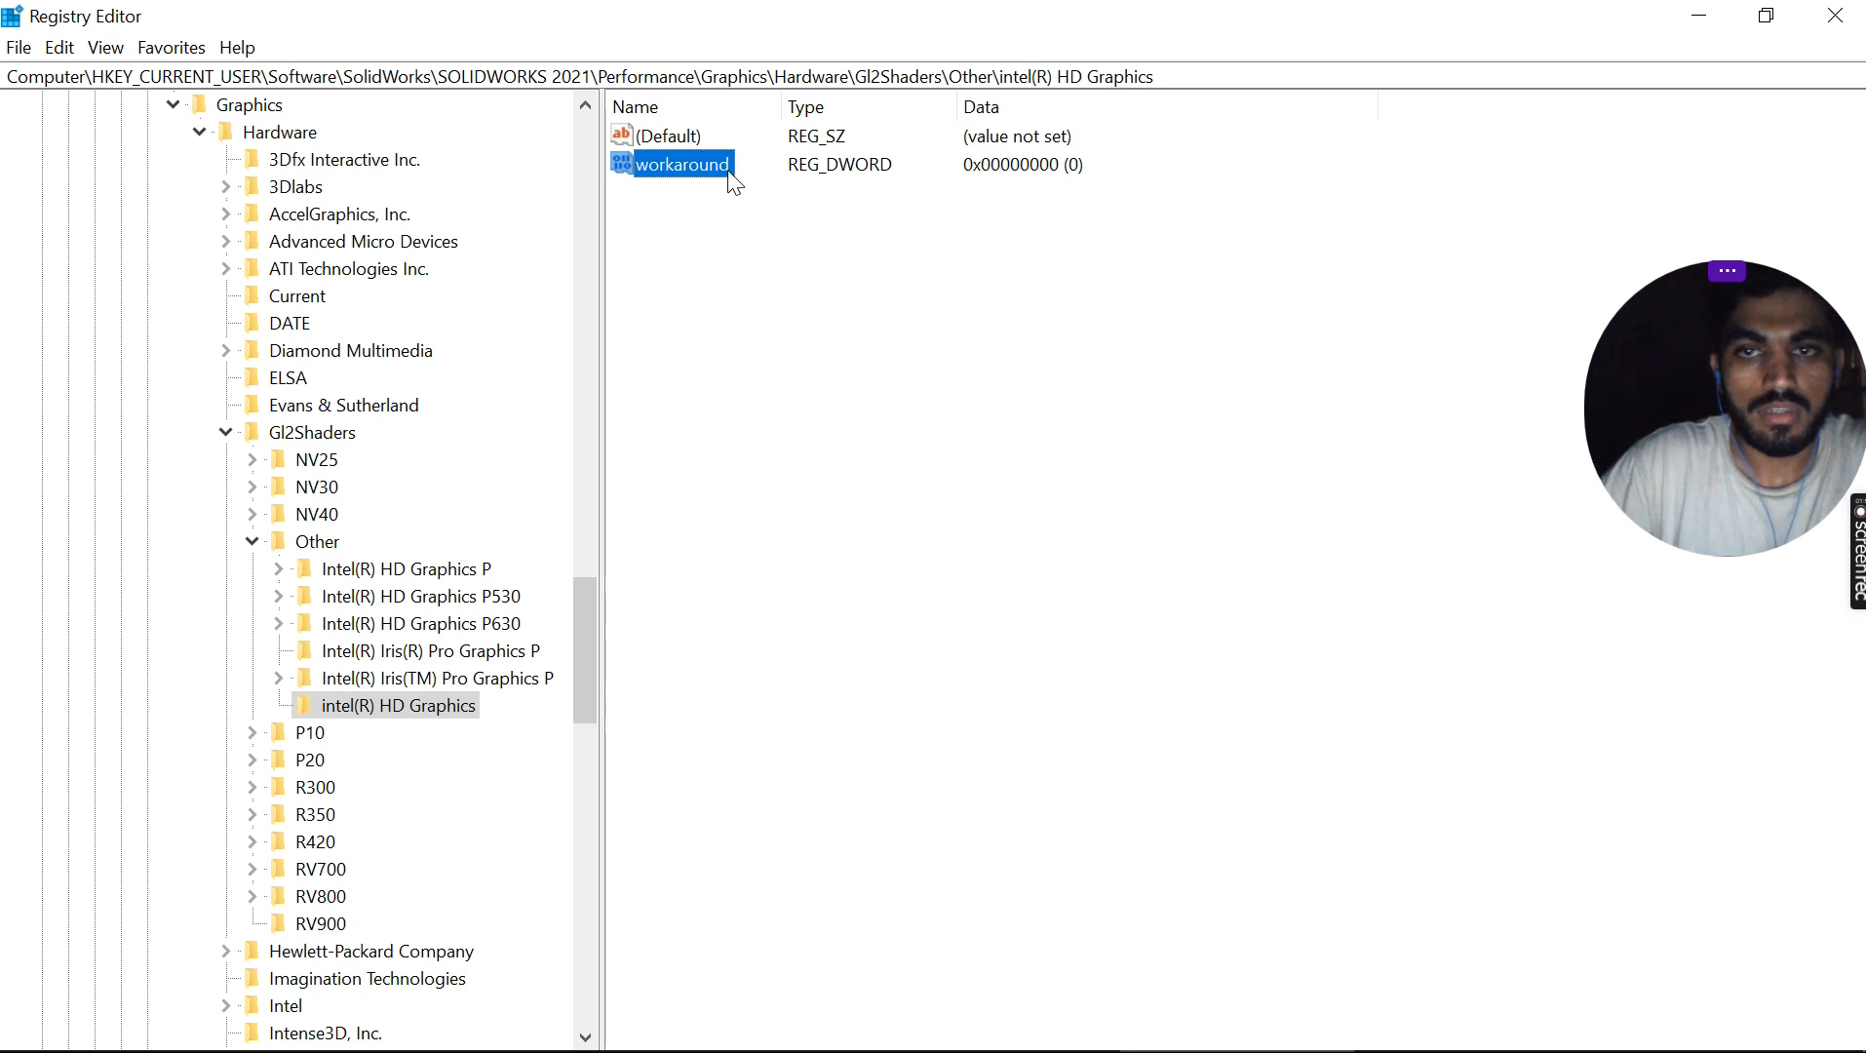
right_click(681, 164)
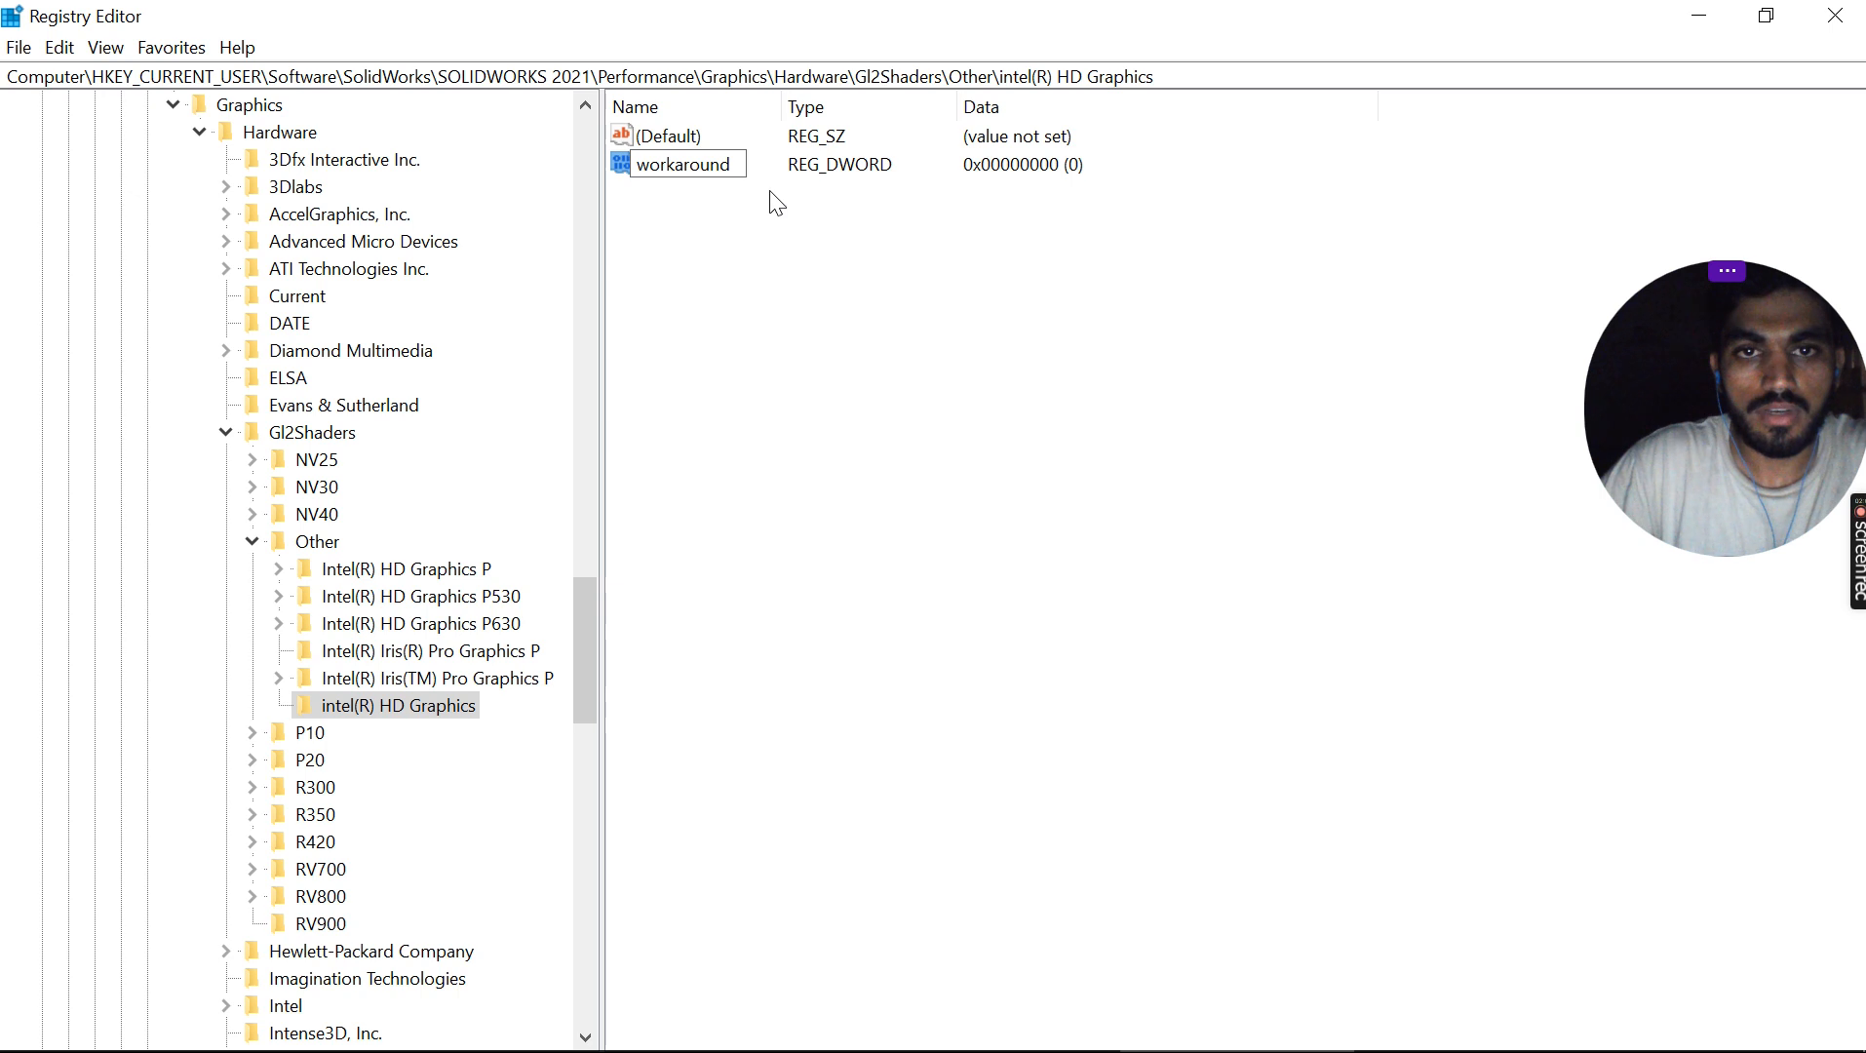
text(s)
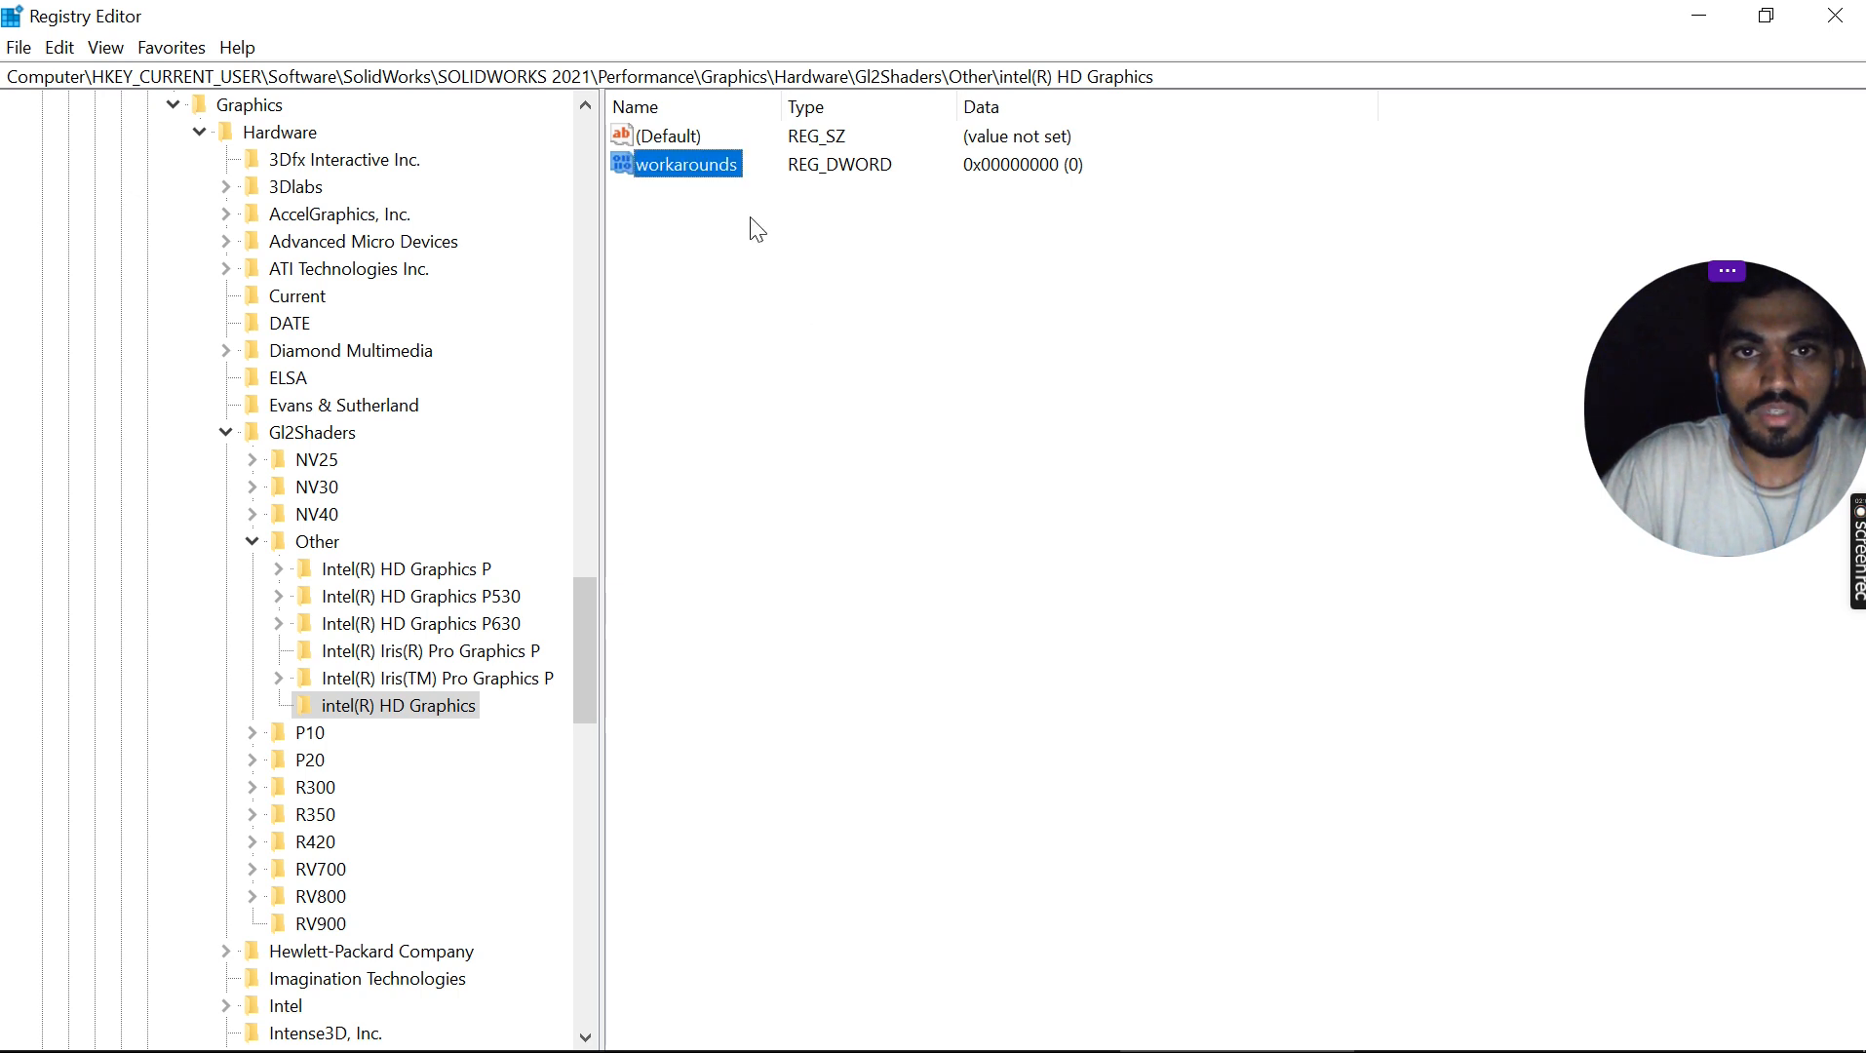
right_click(675, 163)
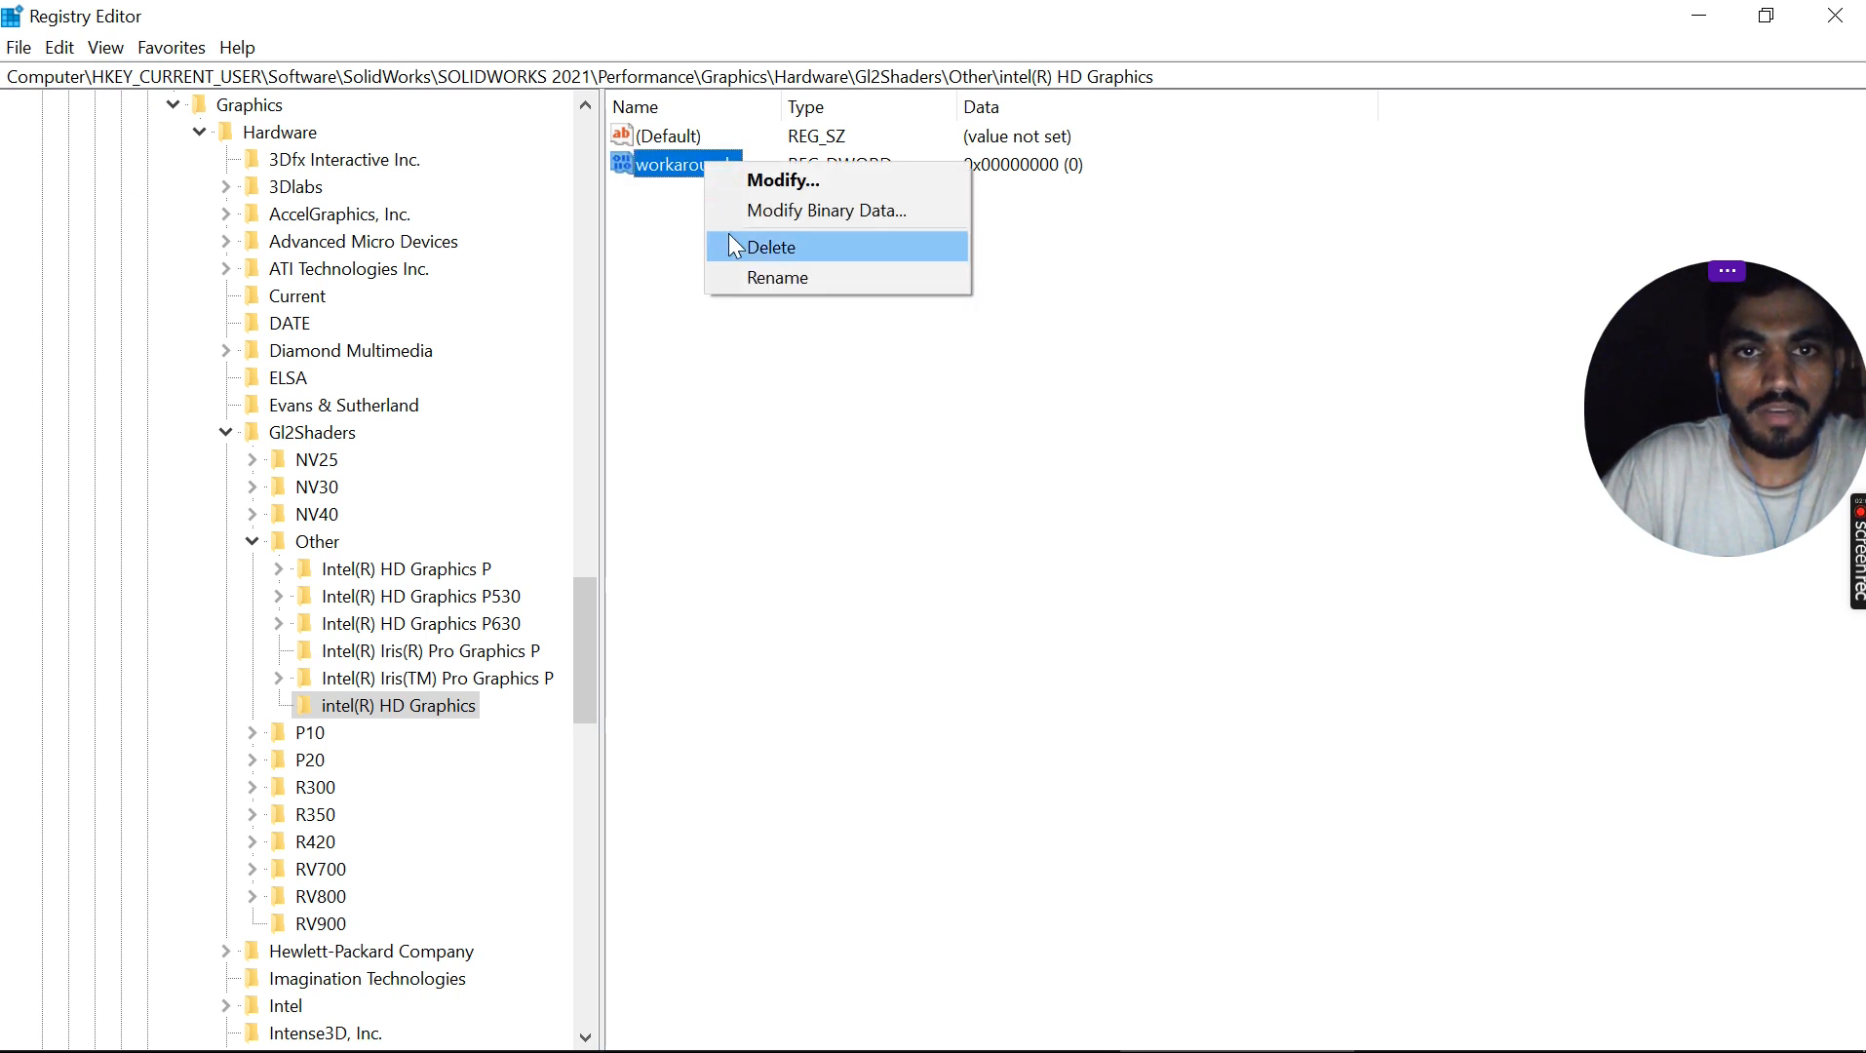
click(782, 179)
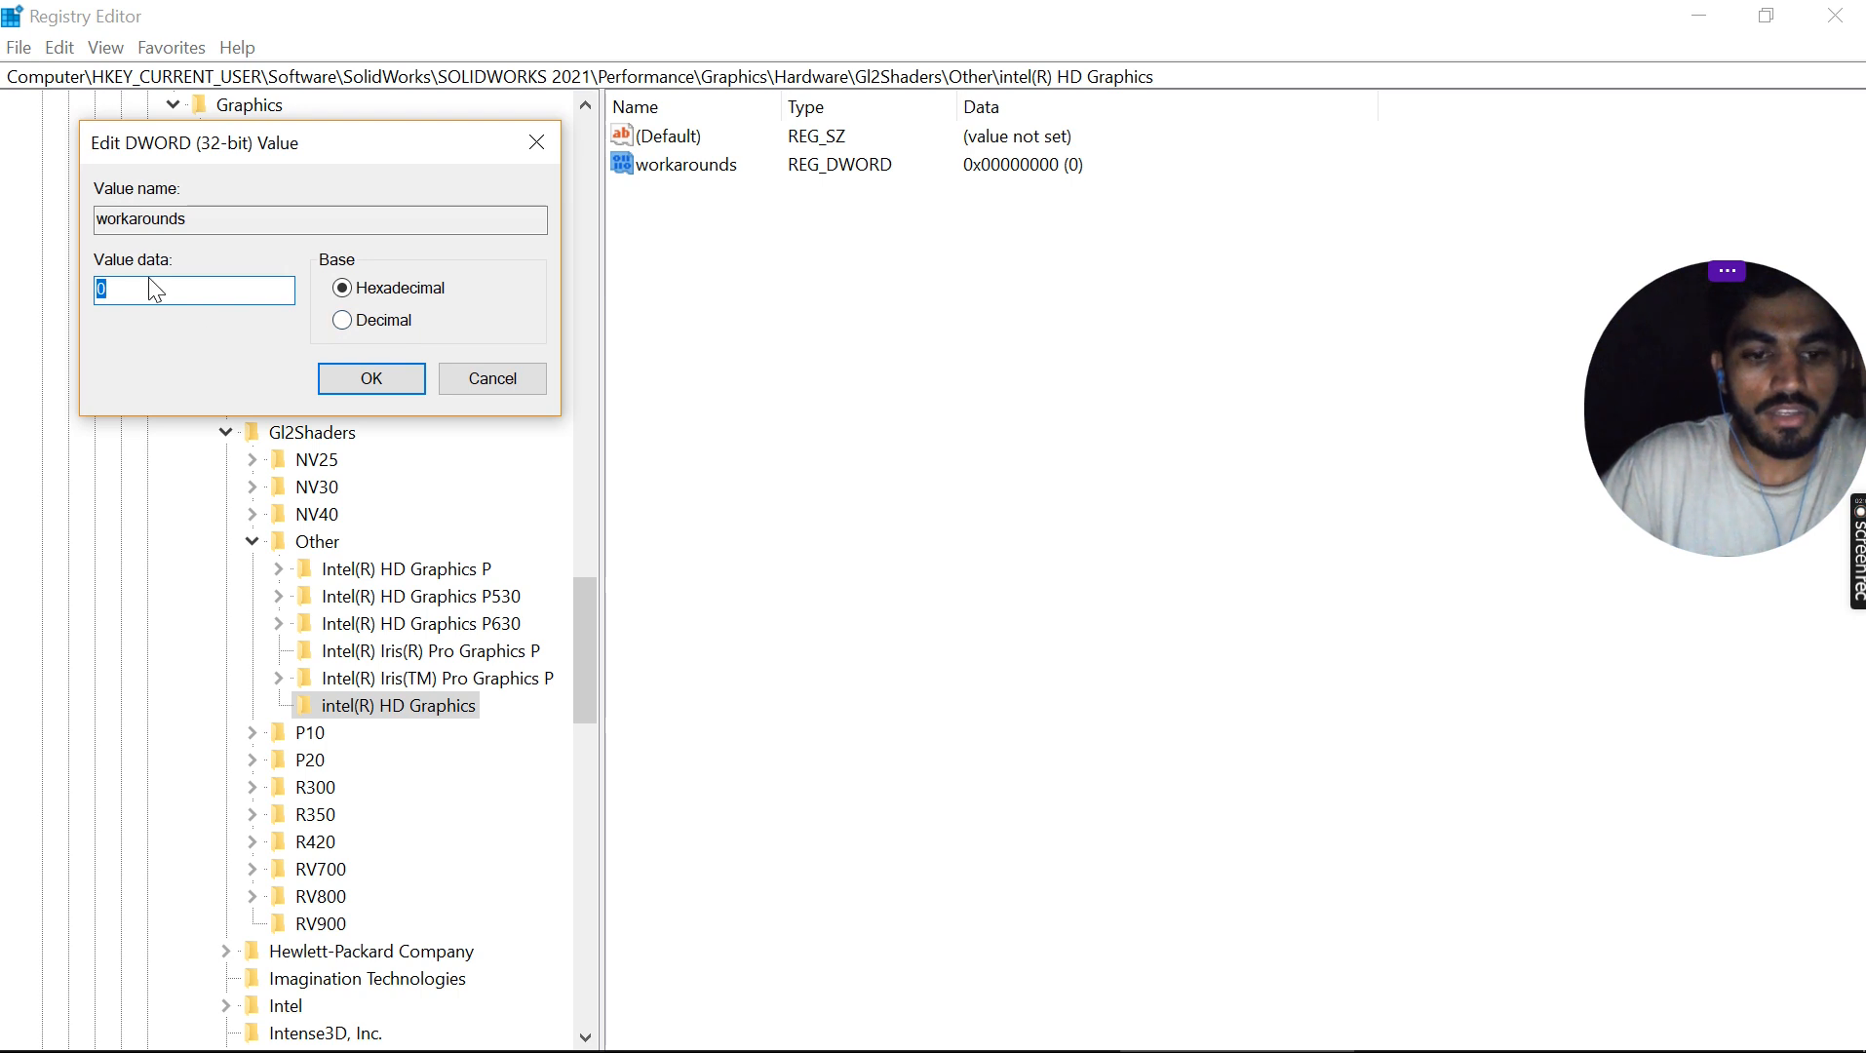
text(4040)
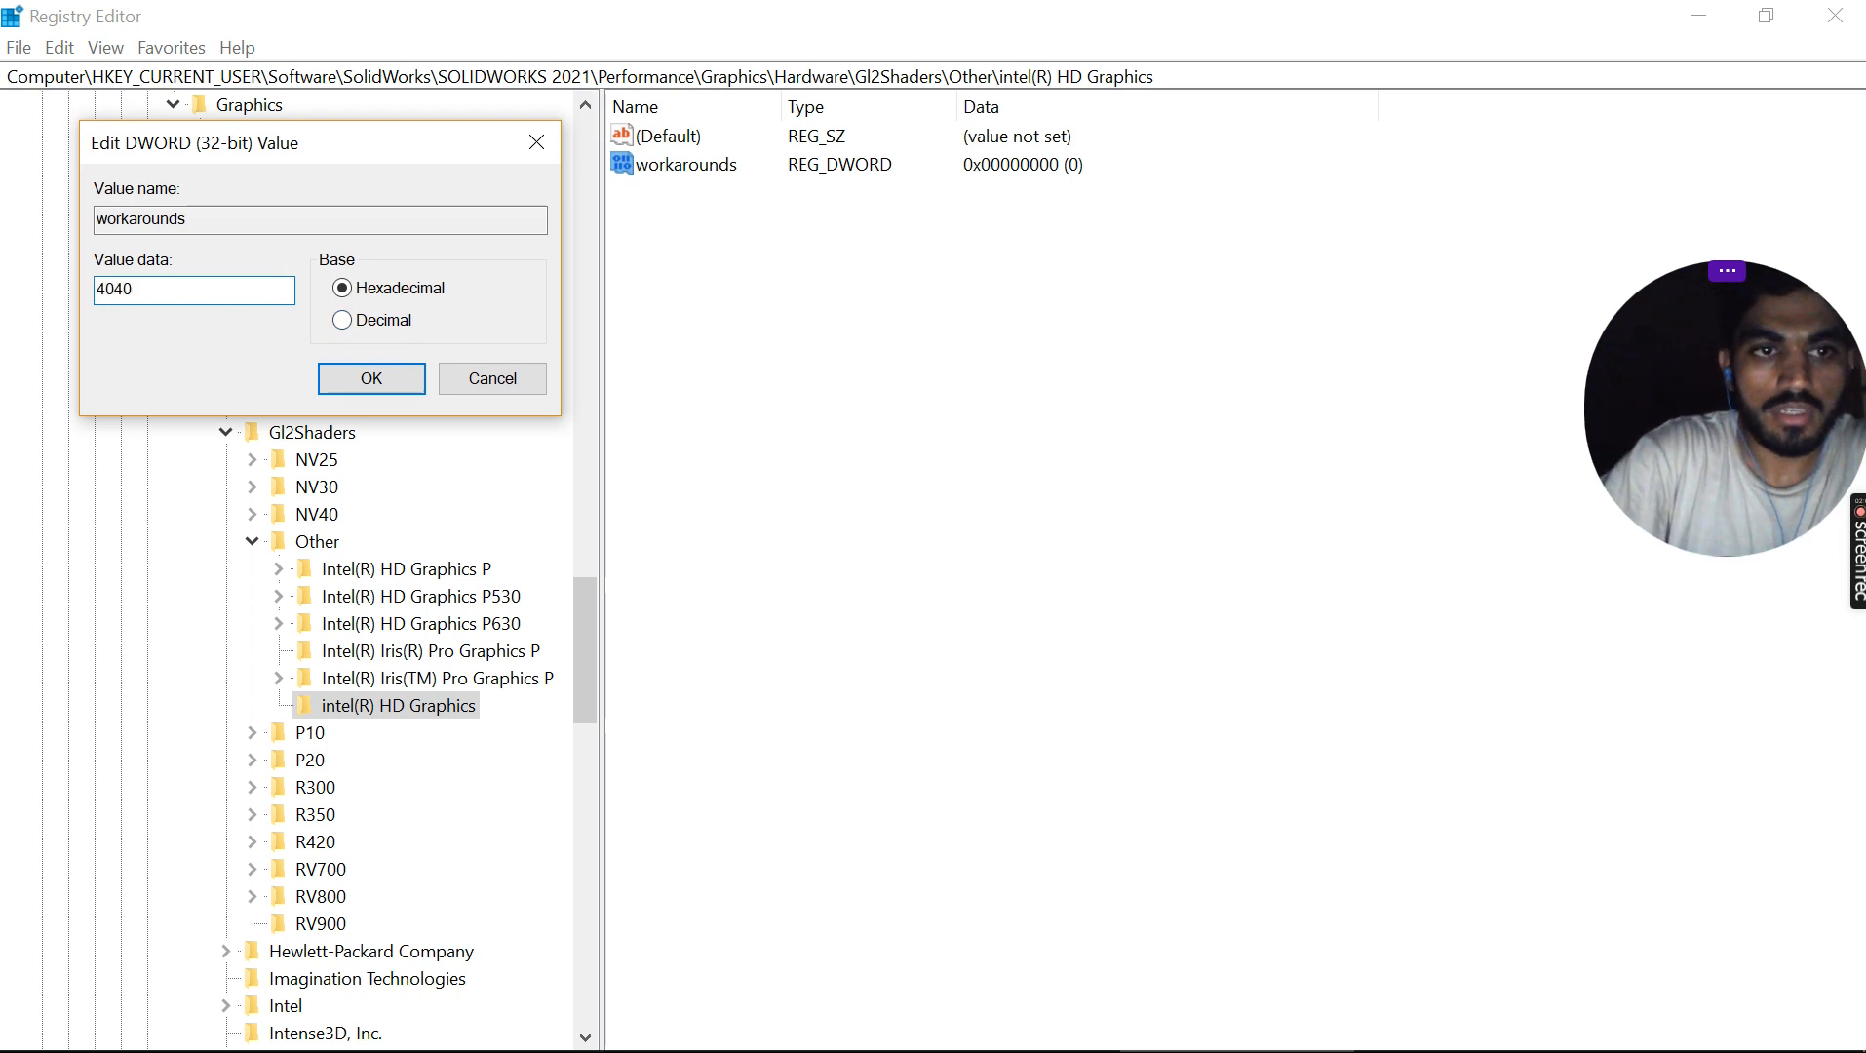
click(371, 378)
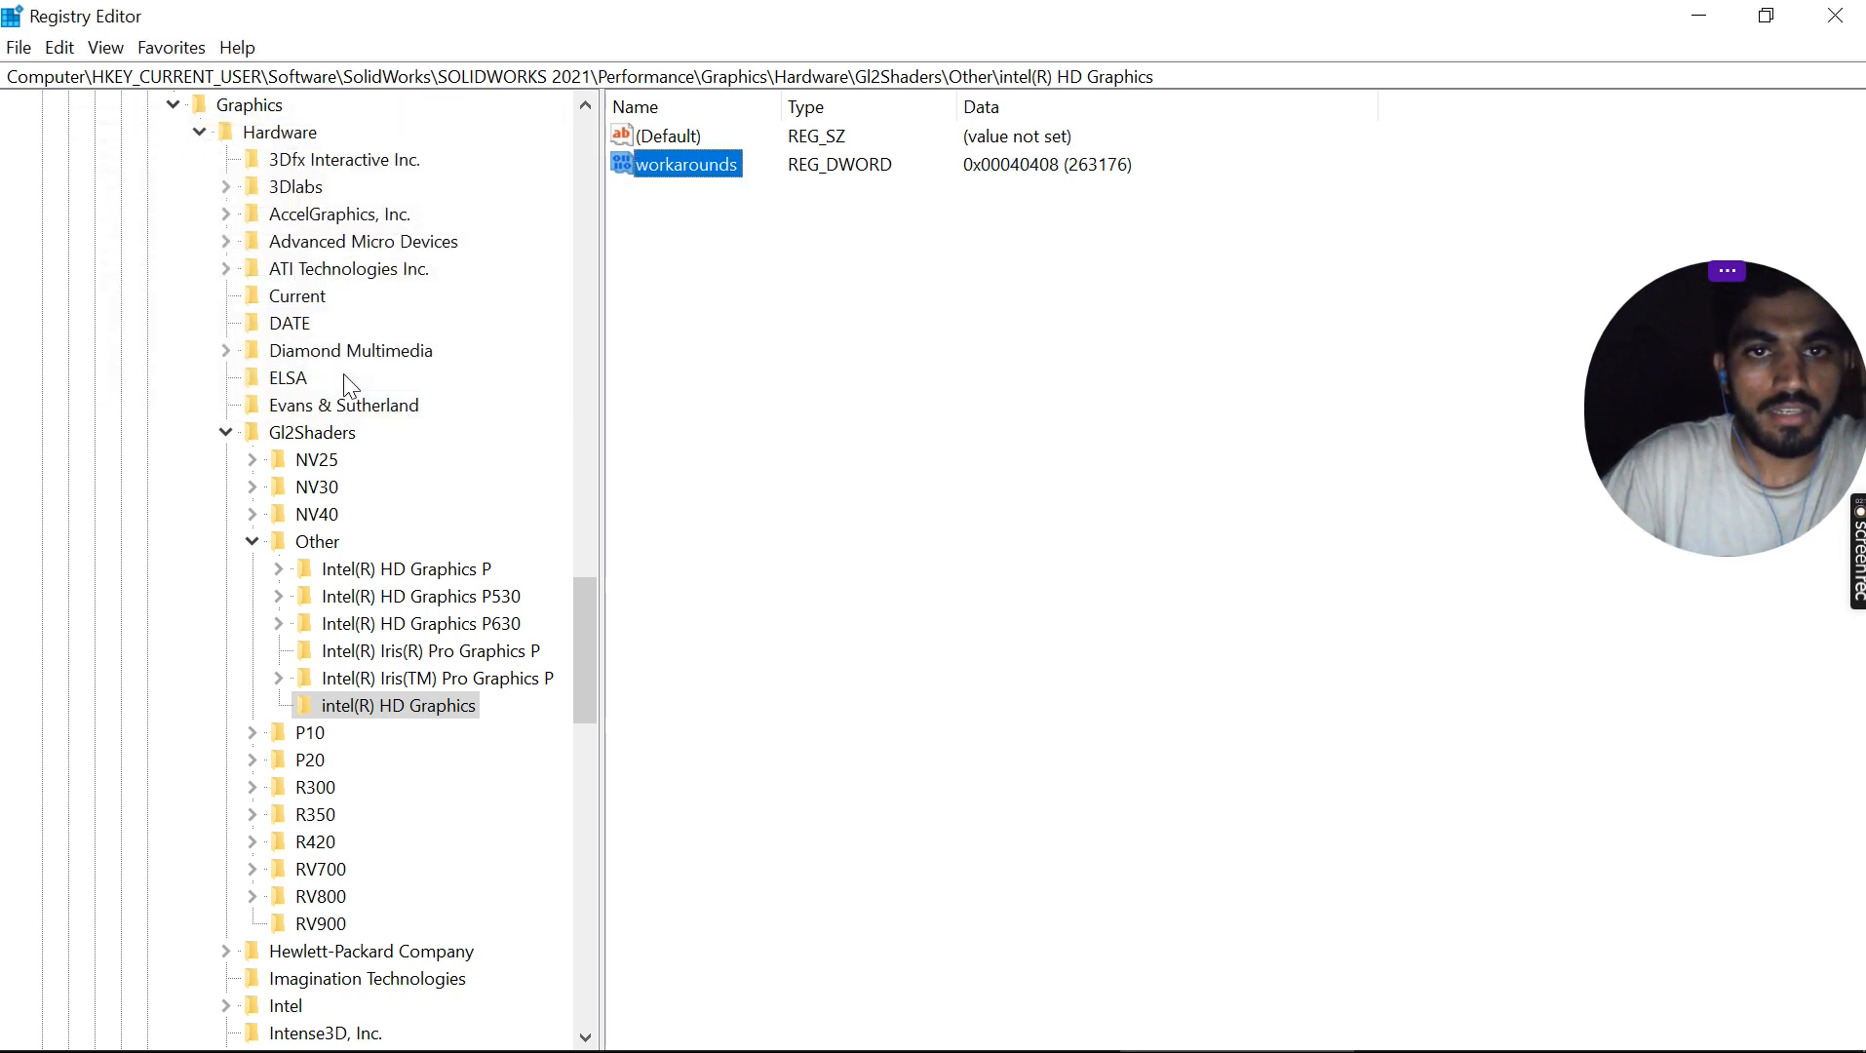